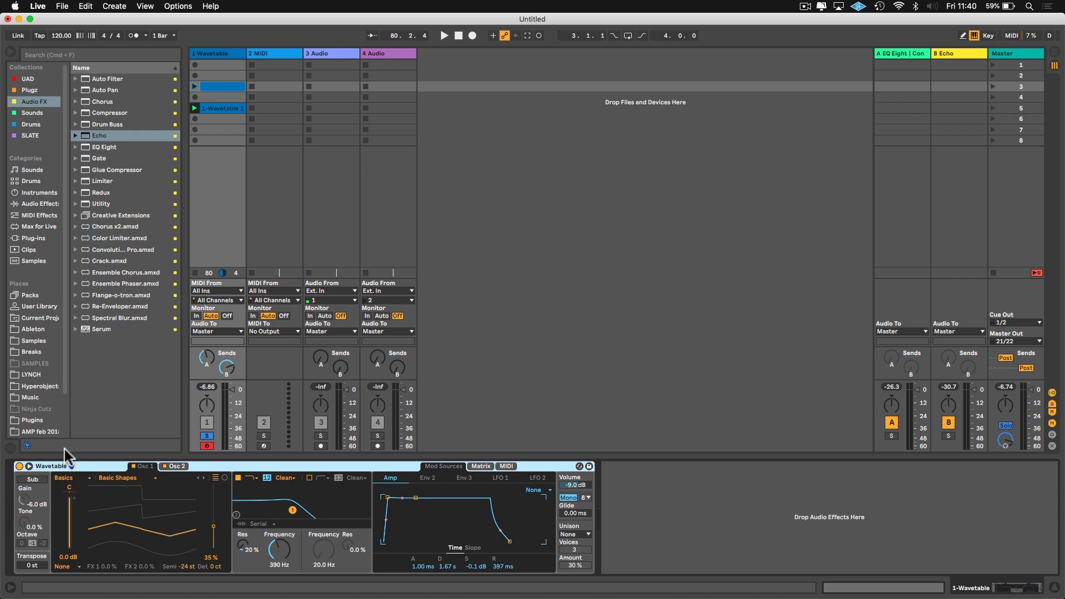
{"action": "mouse_move", "coordinate": [193, 277]}
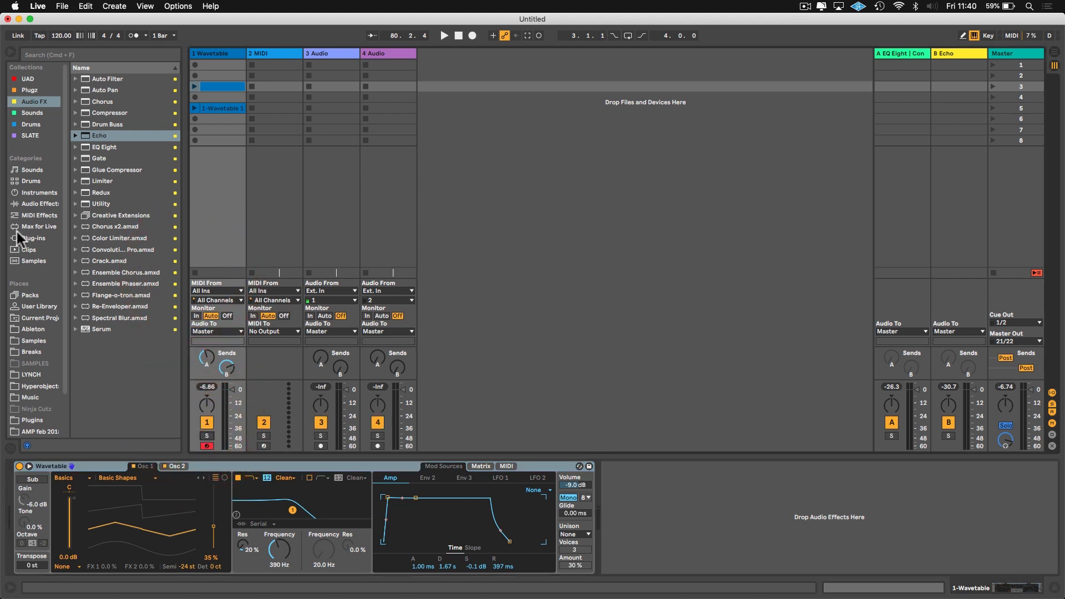
- Load a Wavetable instrument from the Instruments browser onto MIDI track 2
{"action": "left_click", "coordinate": [31, 192]}
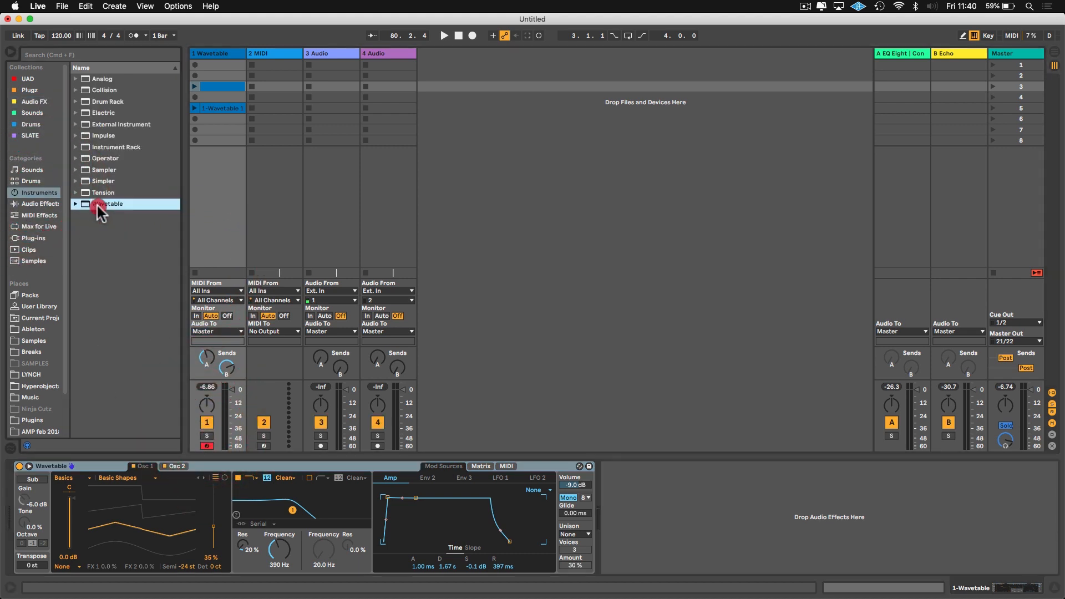
{"action": "double_click", "coordinate": [111, 205]}
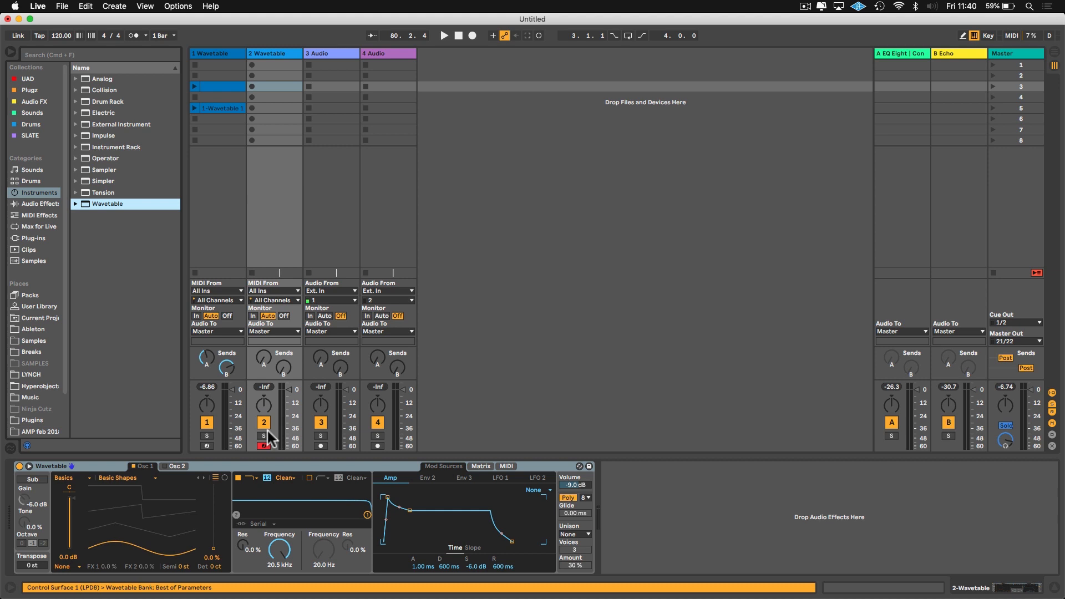
{"action": "mouse_move", "coordinate": [143, 492]}
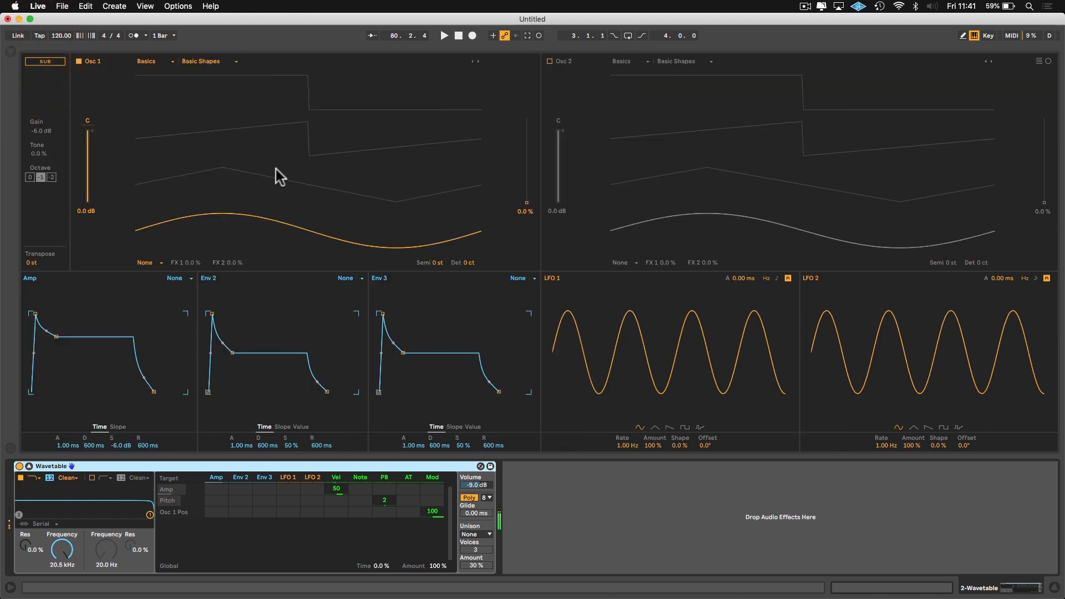
{"action": "mouse_move", "coordinate": [495, 413]}
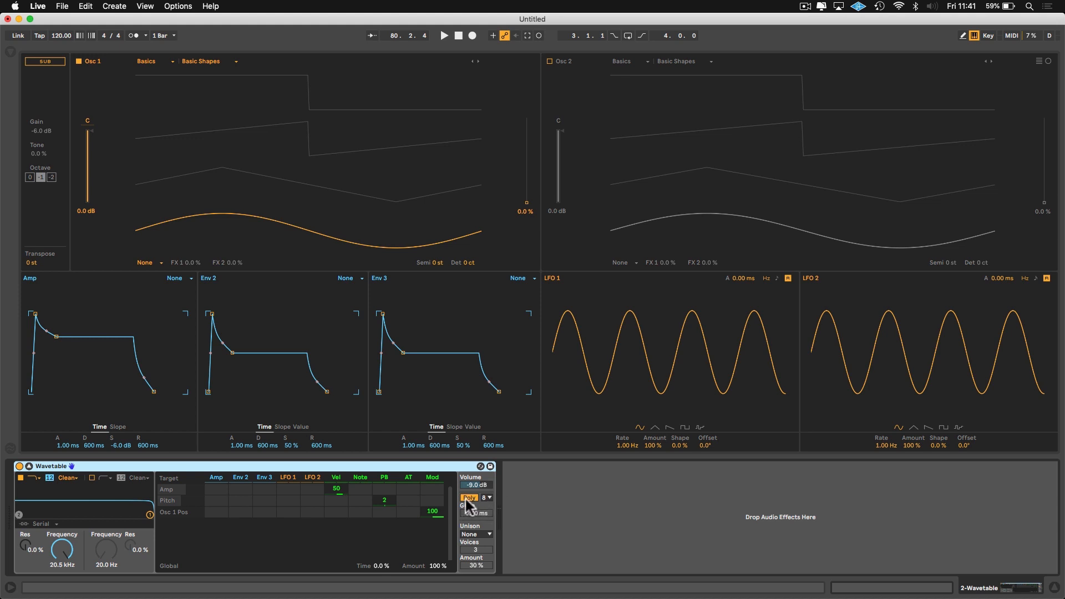
- Switch the Wavetable voice mode from Poly to Mono
{"action": "left_click", "coordinate": [468, 497]}
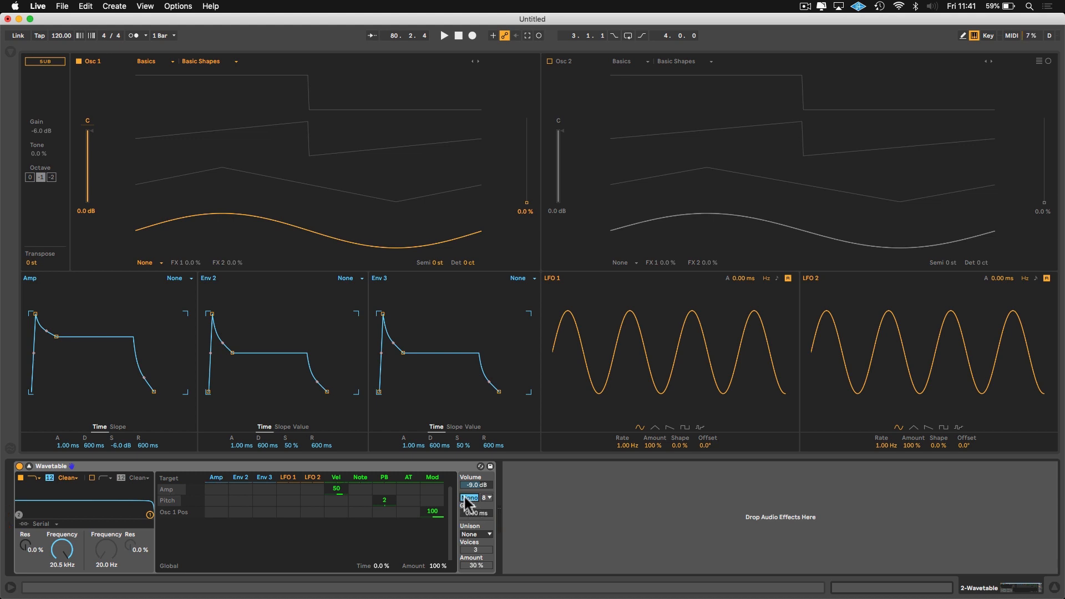
{"action": "left_click", "coordinate": [470, 498]}
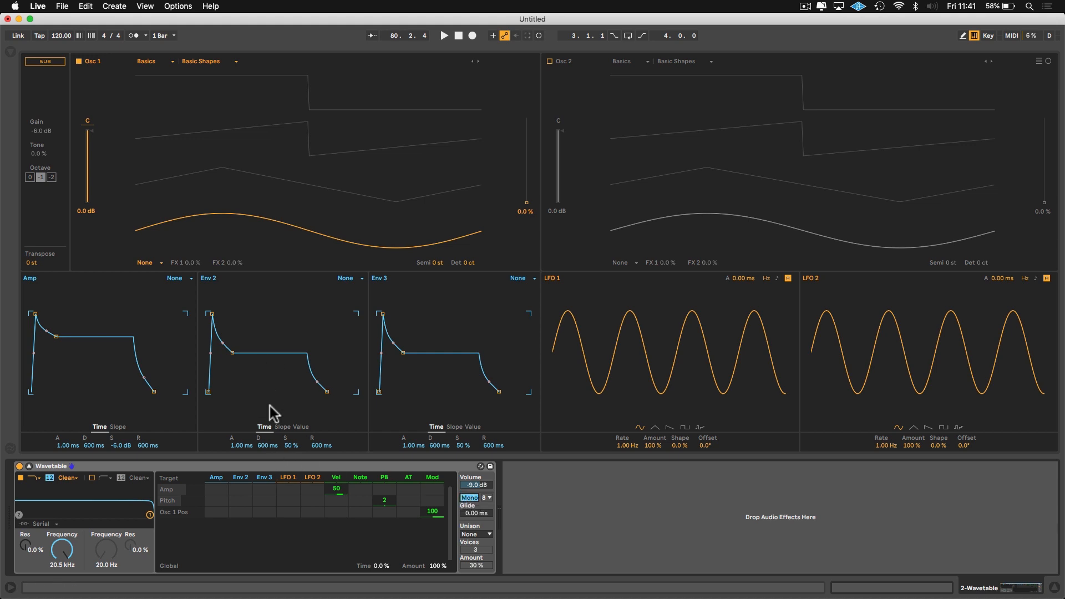
- Enable Wavetable's second oscillator alongside the first
{"action": "left_click", "coordinate": [549, 61]}
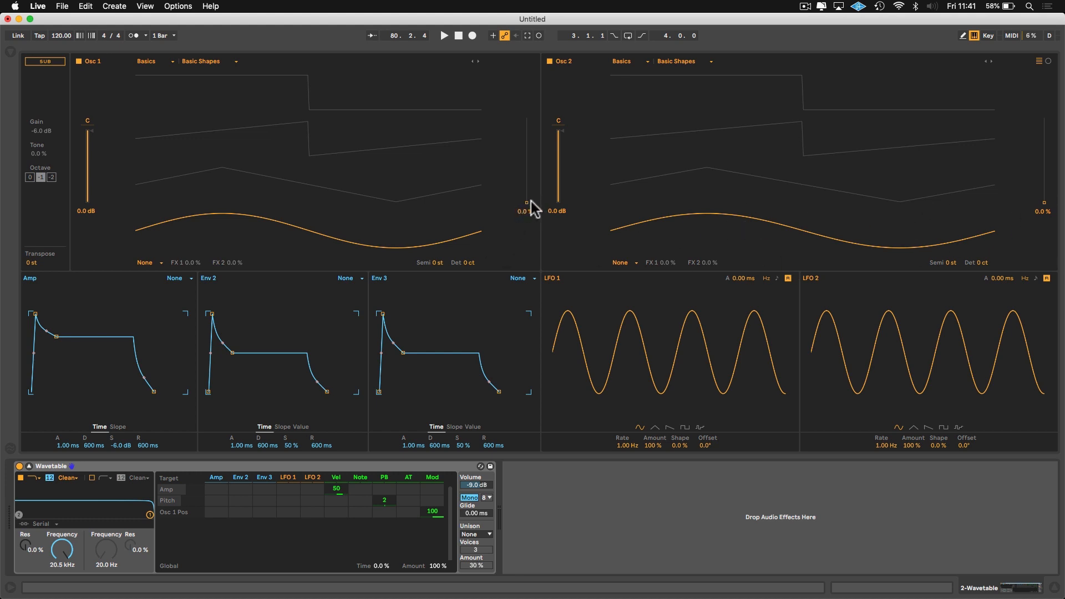
{"action": "mouse_move", "coordinate": [530, 212]}
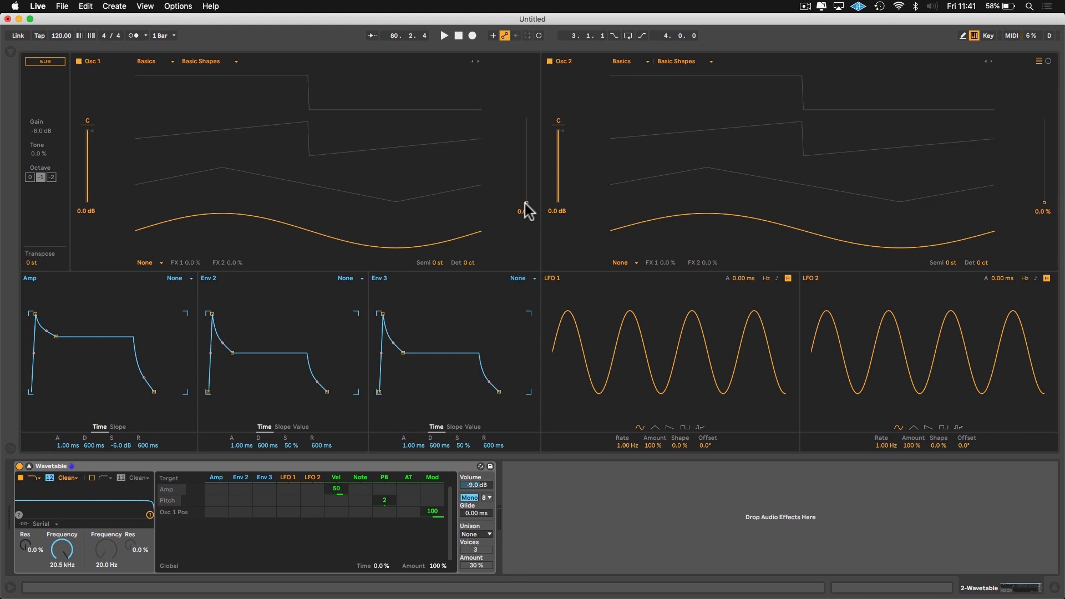
{"action": "mouse_move", "coordinate": [483, 233]}
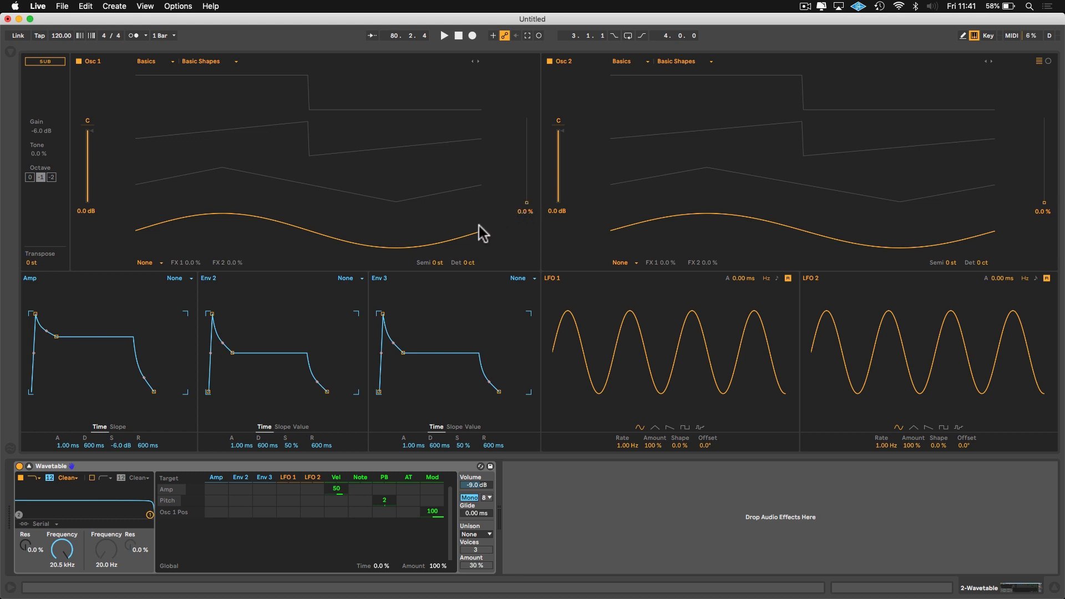
{"action": "mouse_move", "coordinate": [435, 275]}
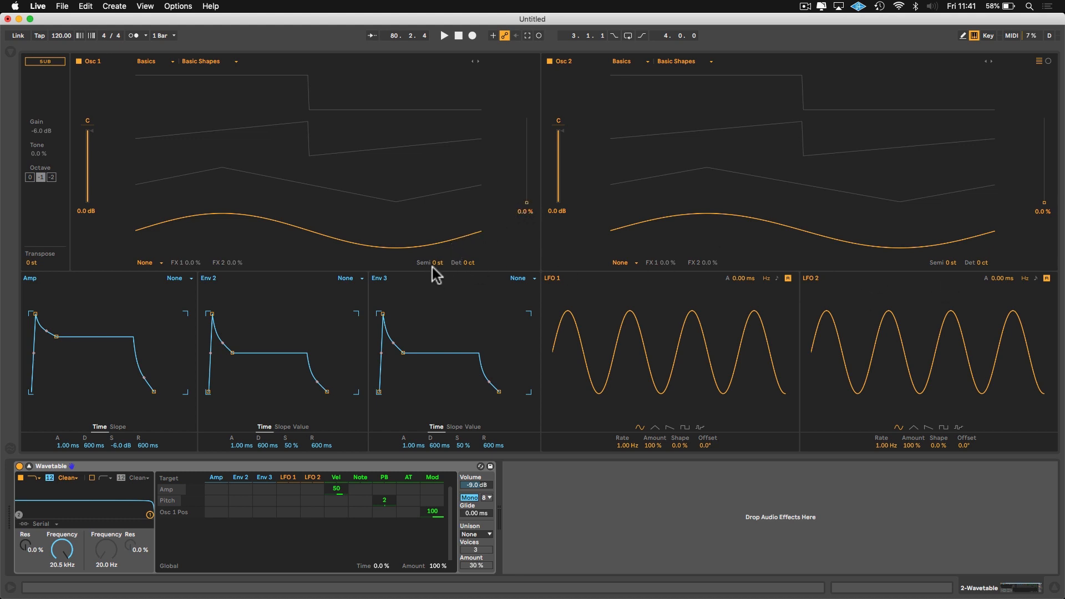
{"action": "mouse_move", "coordinate": [440, 270]}
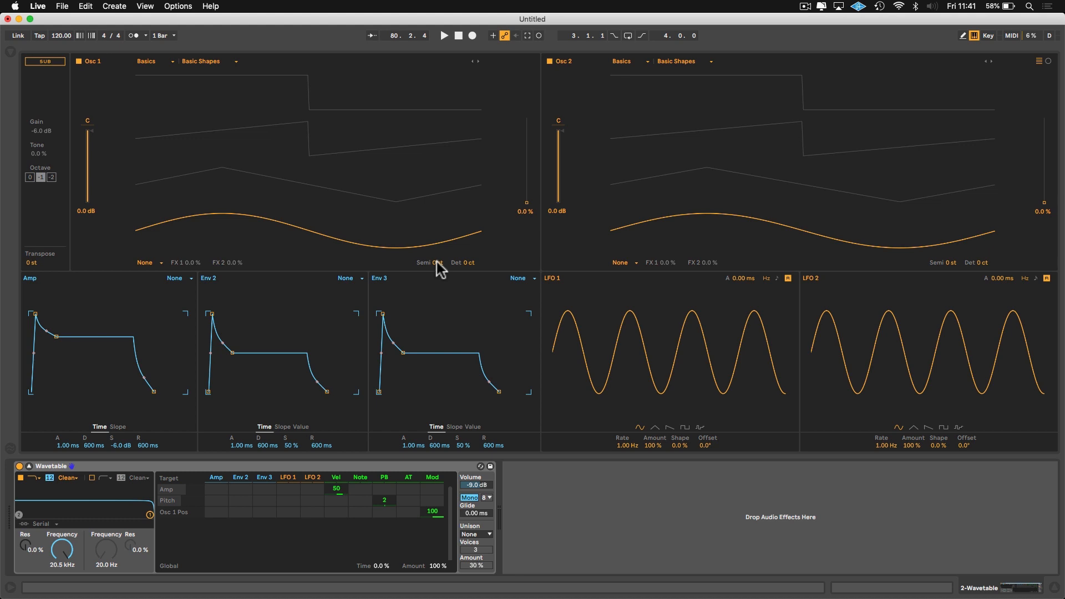
{"action": "mouse_move", "coordinate": [422, 264]}
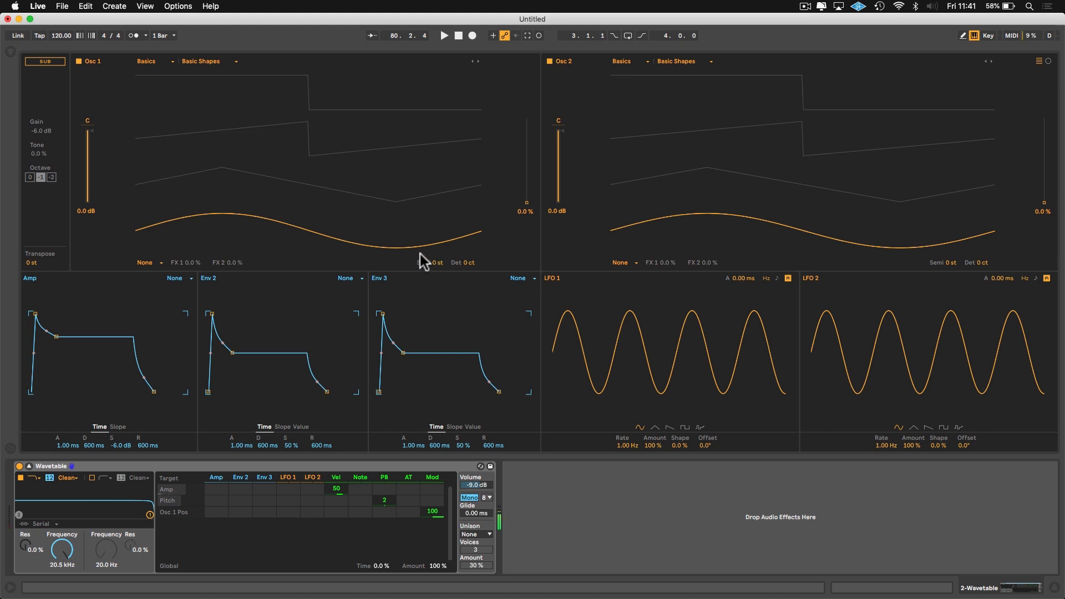
- Transpose oscillator 1 down two octaves to -24 semitones
{"action": "left_click", "coordinate": [175, 512]}
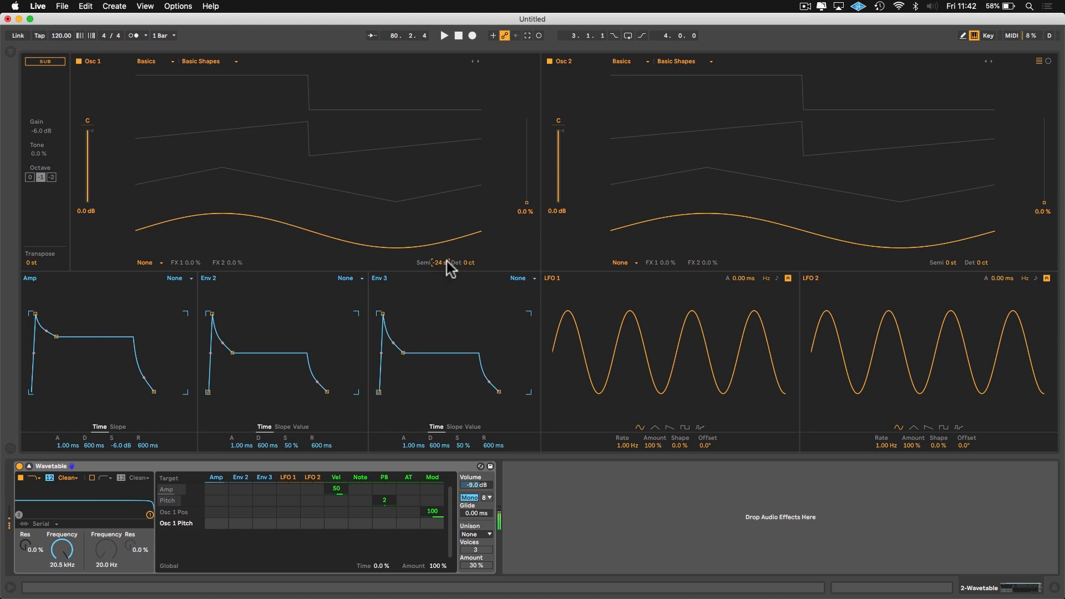
{"action": "mouse_move", "coordinate": [815, 205]}
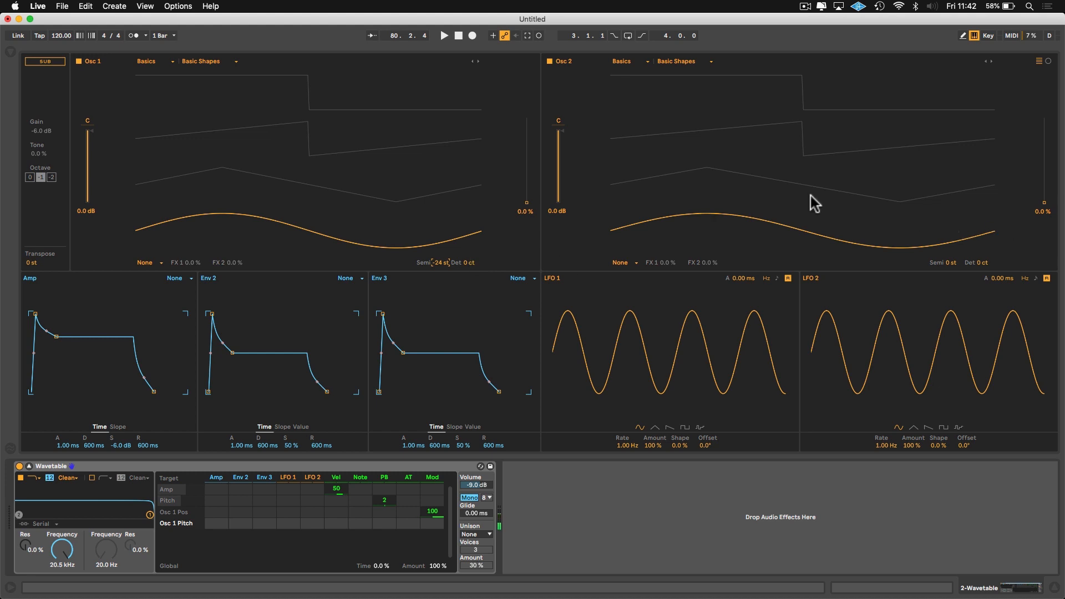
{"action": "mouse_move", "coordinate": [952, 269]}
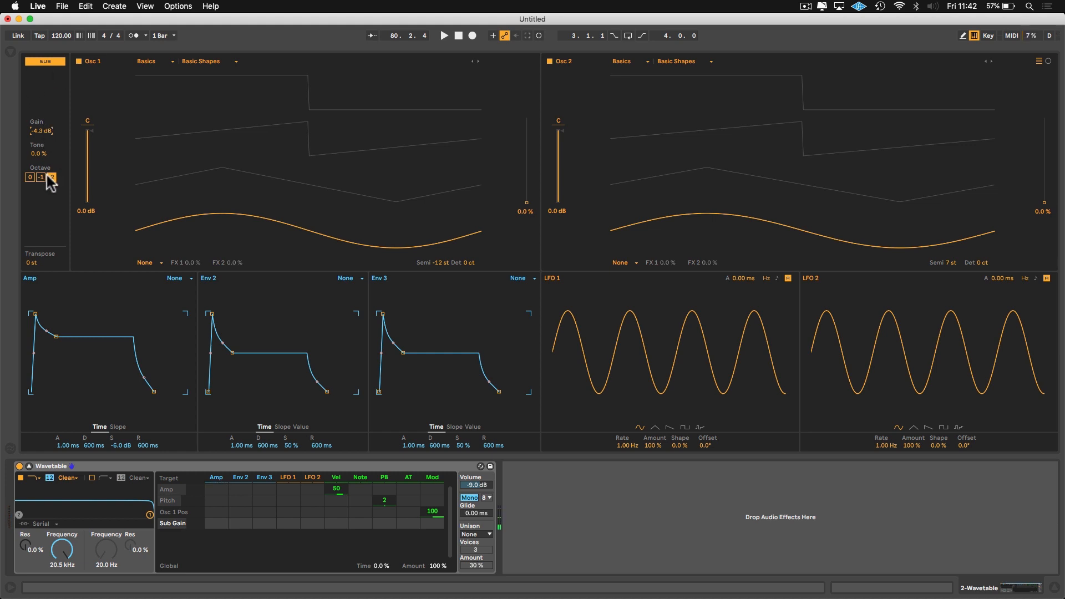
- Drop the sub oscillator two octaves down
{"action": "left_click", "coordinate": [51, 177]}
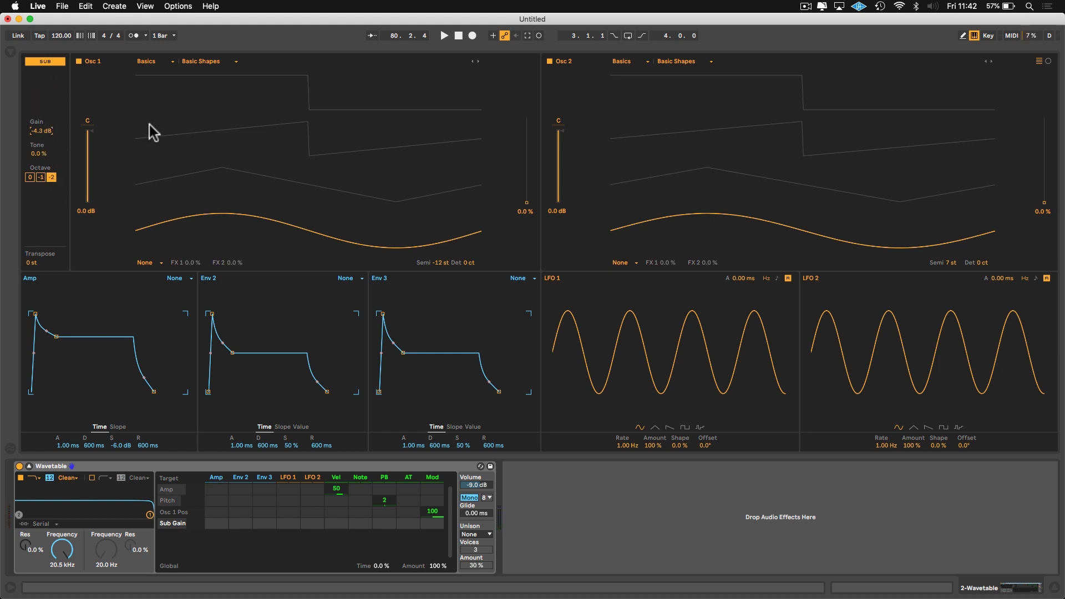
{"action": "mouse_move", "coordinate": [530, 243]}
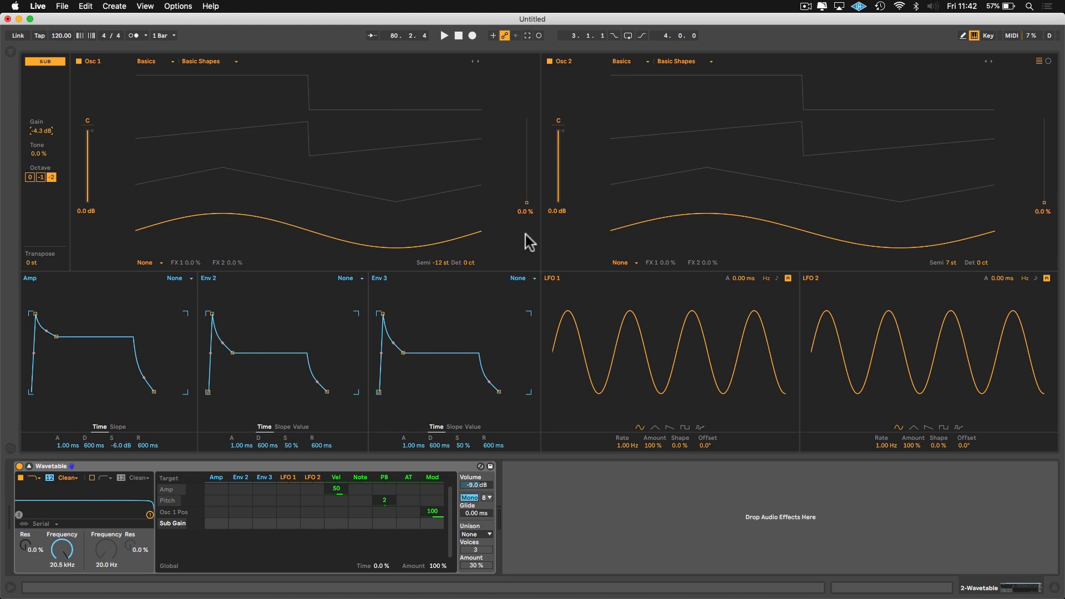
{"action": "mouse_move", "coordinate": [441, 273]}
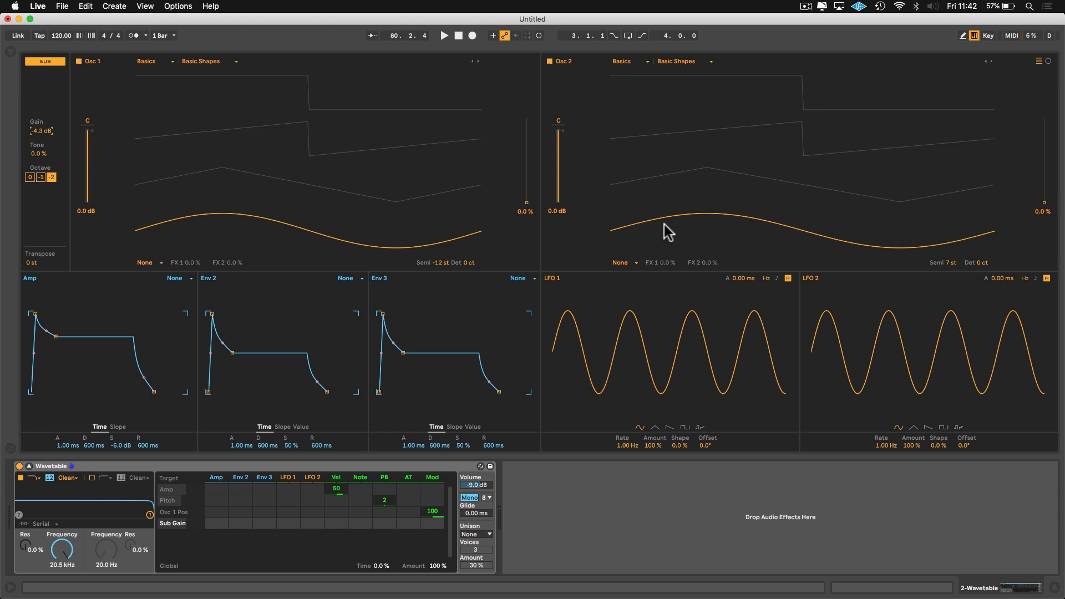
{"action": "mouse_move", "coordinate": [931, 271]}
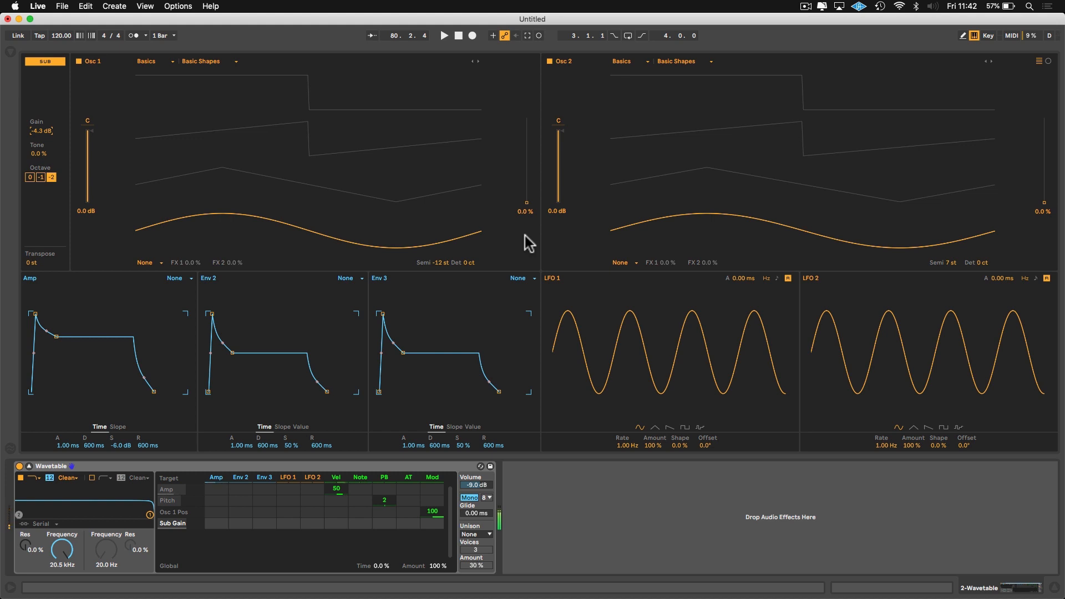
{"action": "mouse_move", "coordinate": [377, 160]}
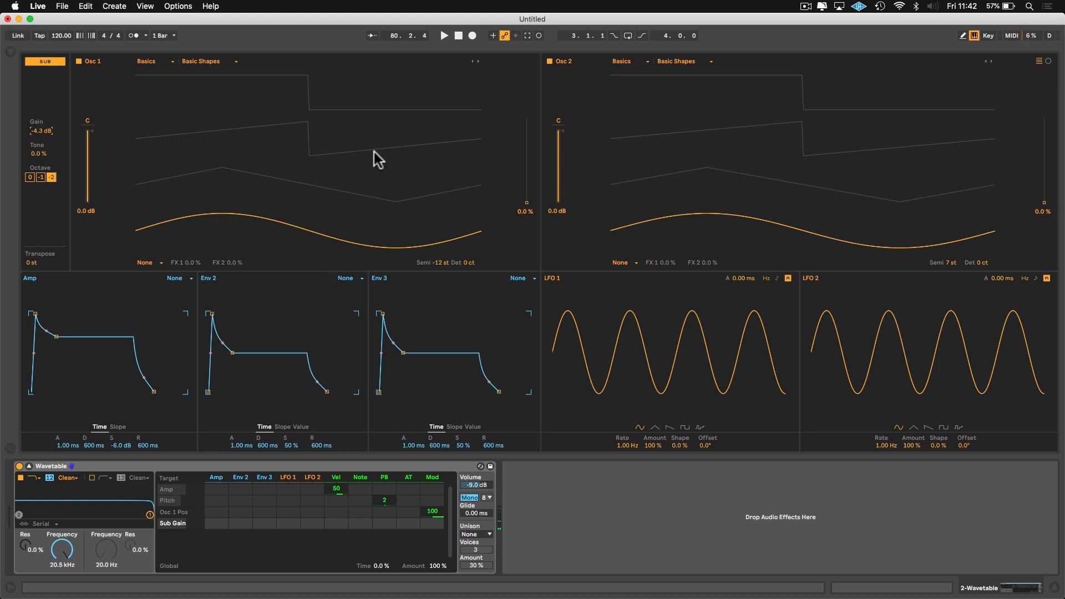
{"action": "mouse_move", "coordinate": [494, 207]}
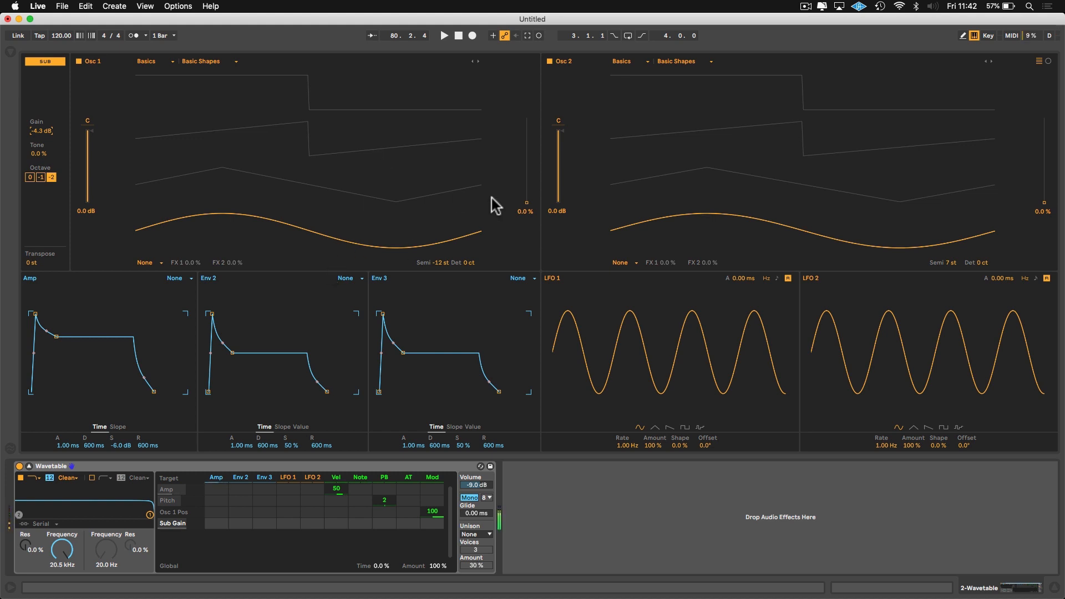
{"action": "mouse_move", "coordinate": [197, 158]}
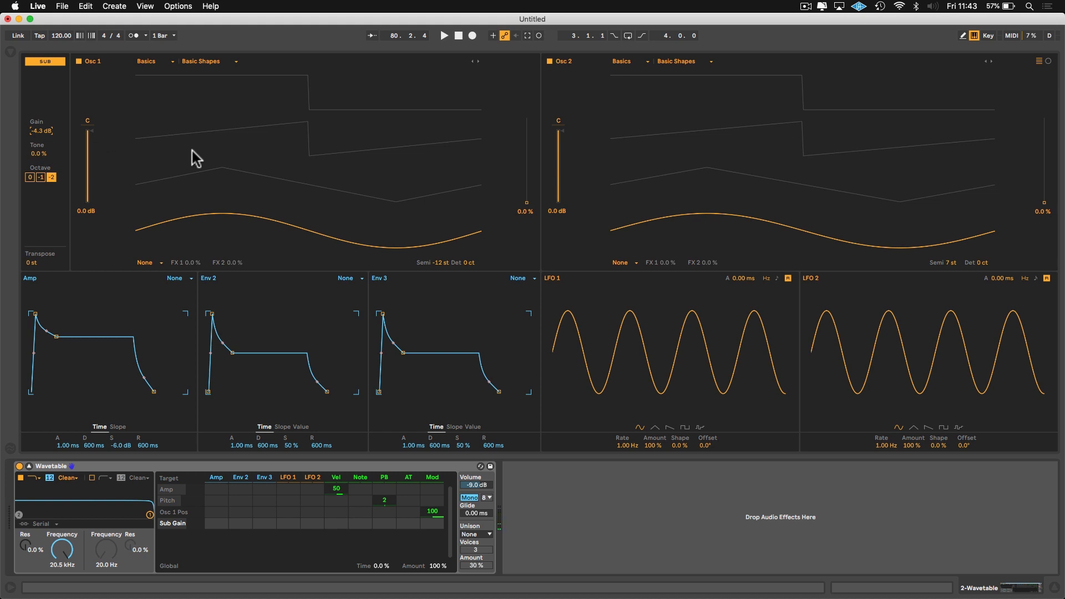
{"action": "mouse_move", "coordinate": [613, 213]}
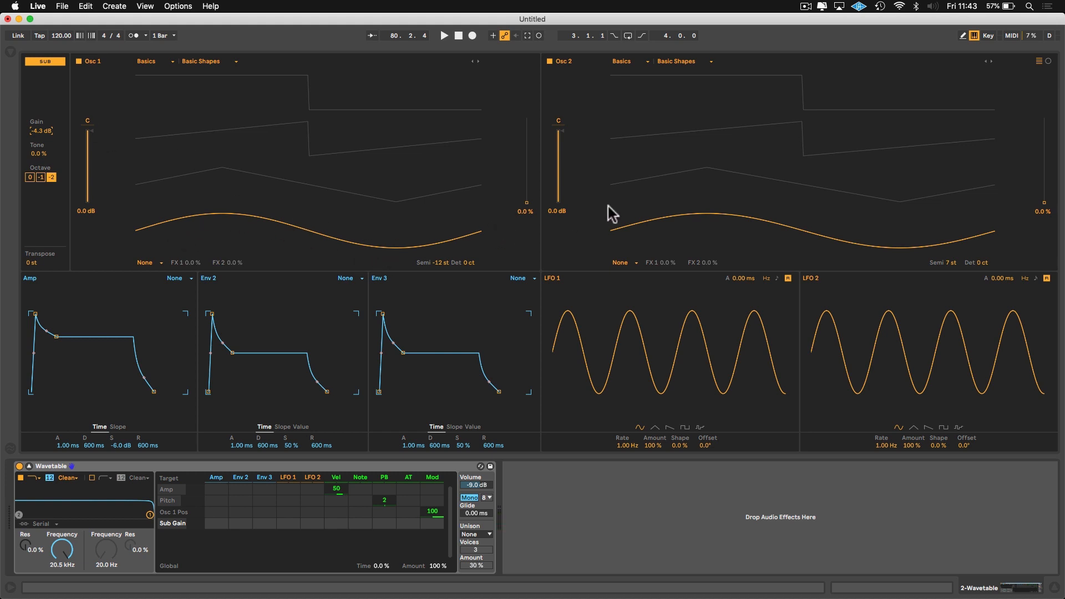
{"action": "mouse_move", "coordinate": [682, 226]}
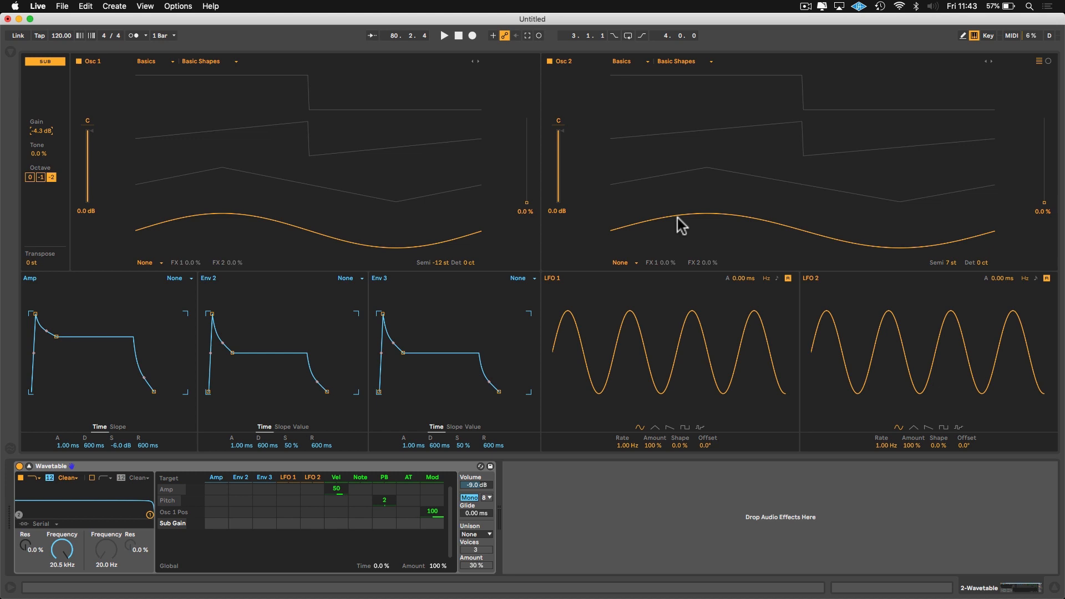
{"action": "mouse_move", "coordinate": [346, 233]}
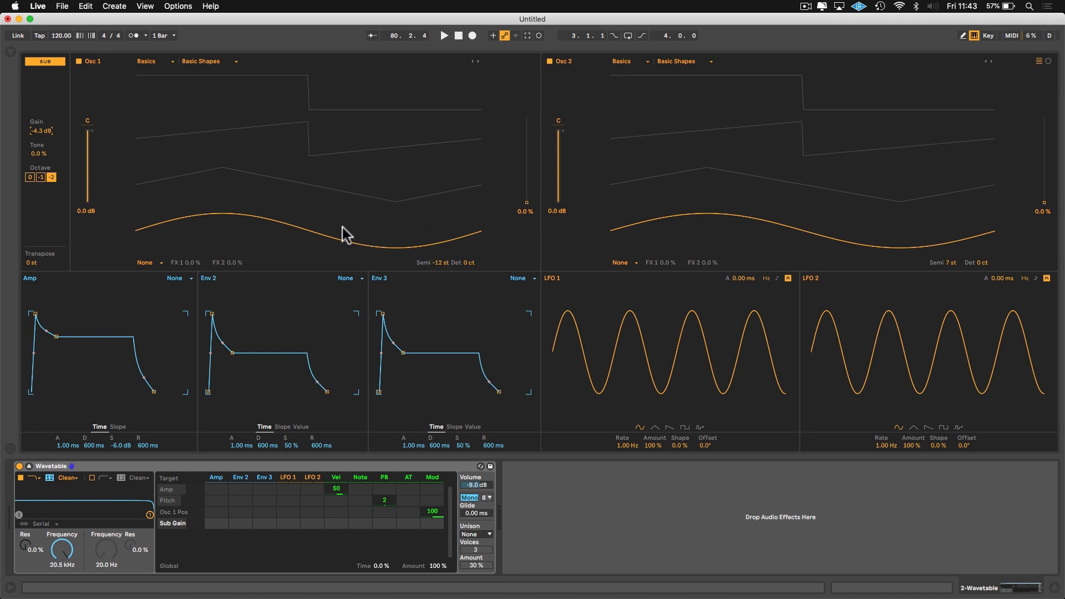
{"action": "mouse_move", "coordinate": [26, 74]}
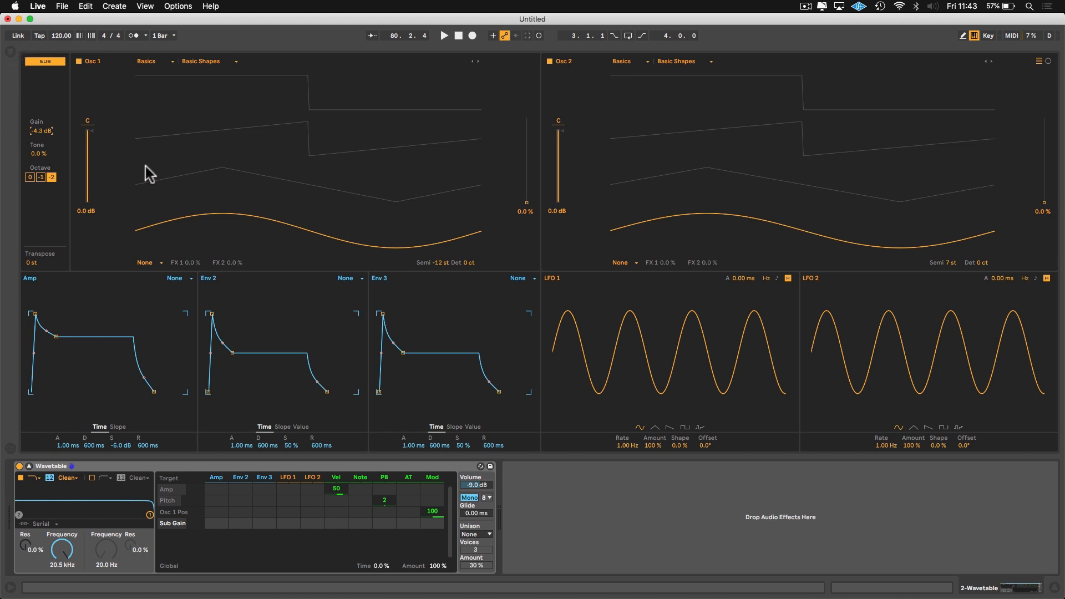
{"action": "mouse_move", "coordinate": [530, 211]}
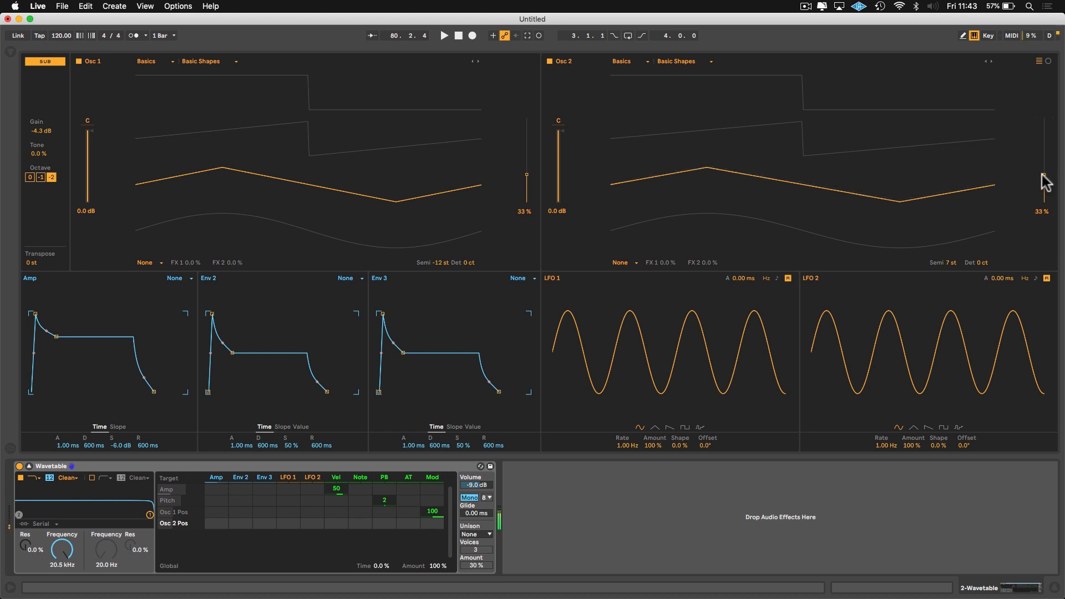
{"action": "mouse_move", "coordinate": [169, 267]}
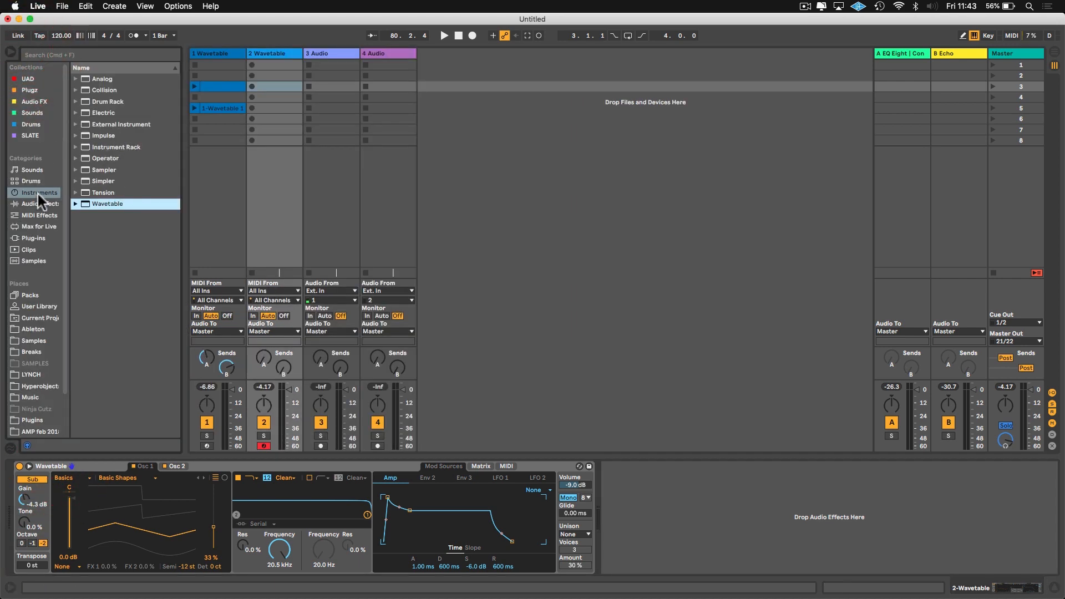
- Add EQ Eight from Audio Effects after Wavetable on the bass track
{"action": "left_click", "coordinate": [34, 101]}
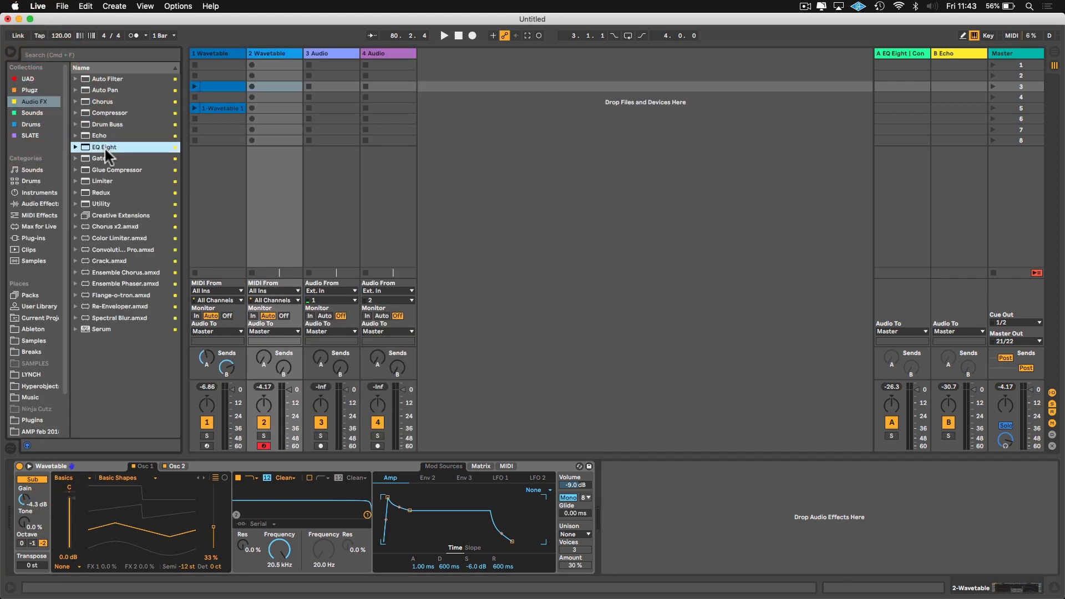
{"action": "double_click", "coordinate": [103, 146]}
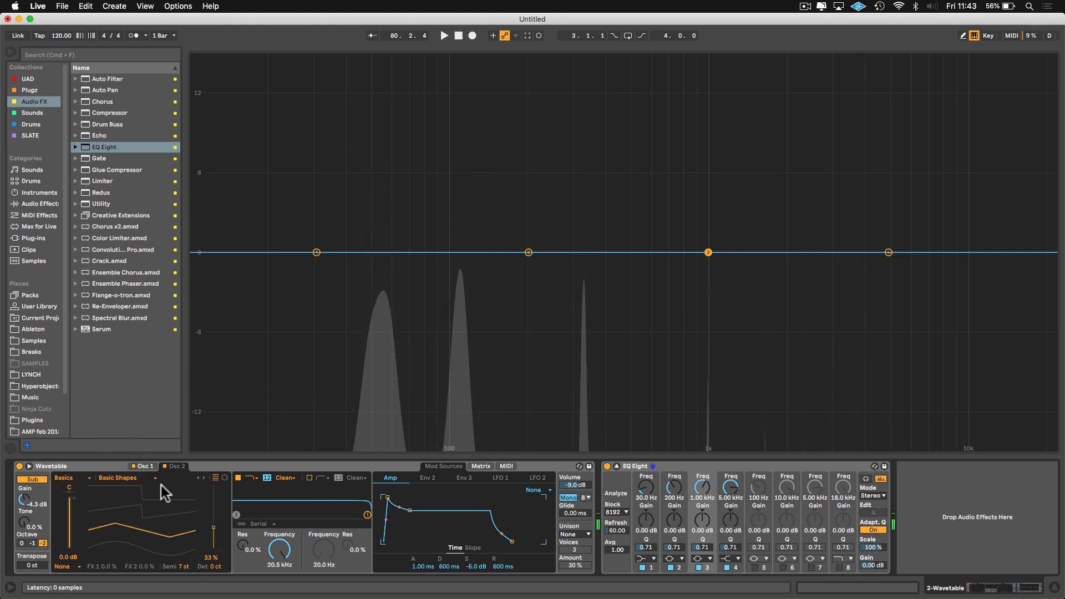
- Bring Wavetable's oscillator settings and large expanded view back into focus
{"action": "left_click", "coordinate": [141, 467]}
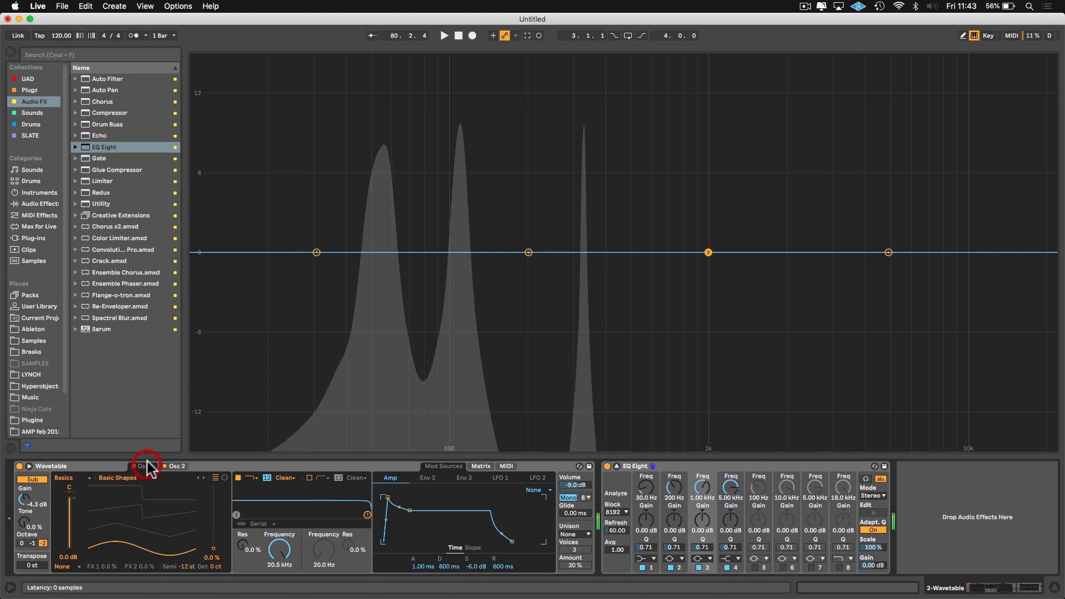
{"action": "left_click", "coordinate": [148, 466]}
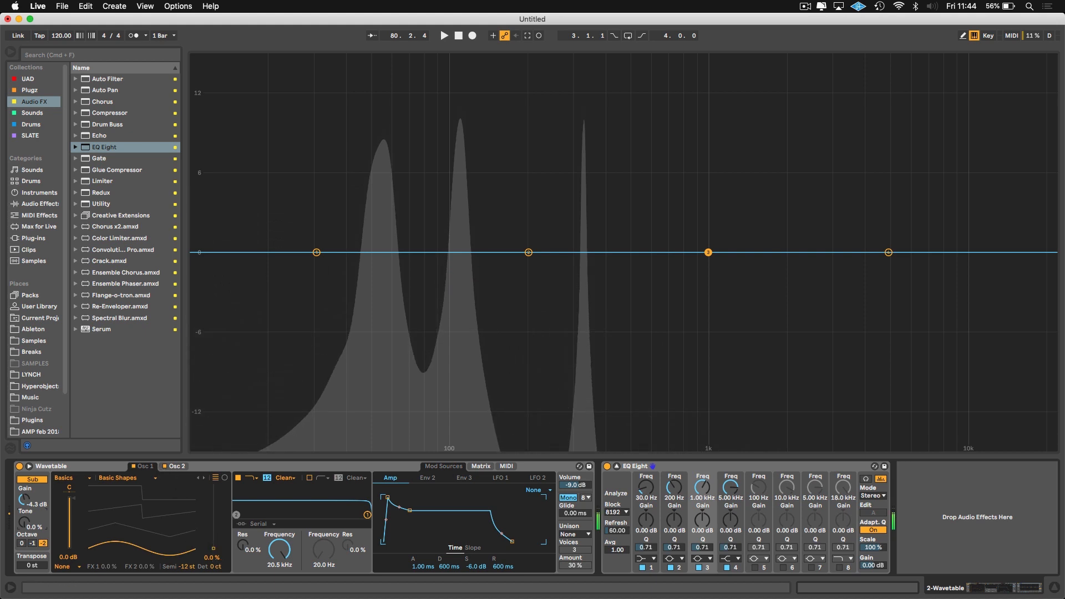
{"action": "left_click", "coordinate": [178, 466]}
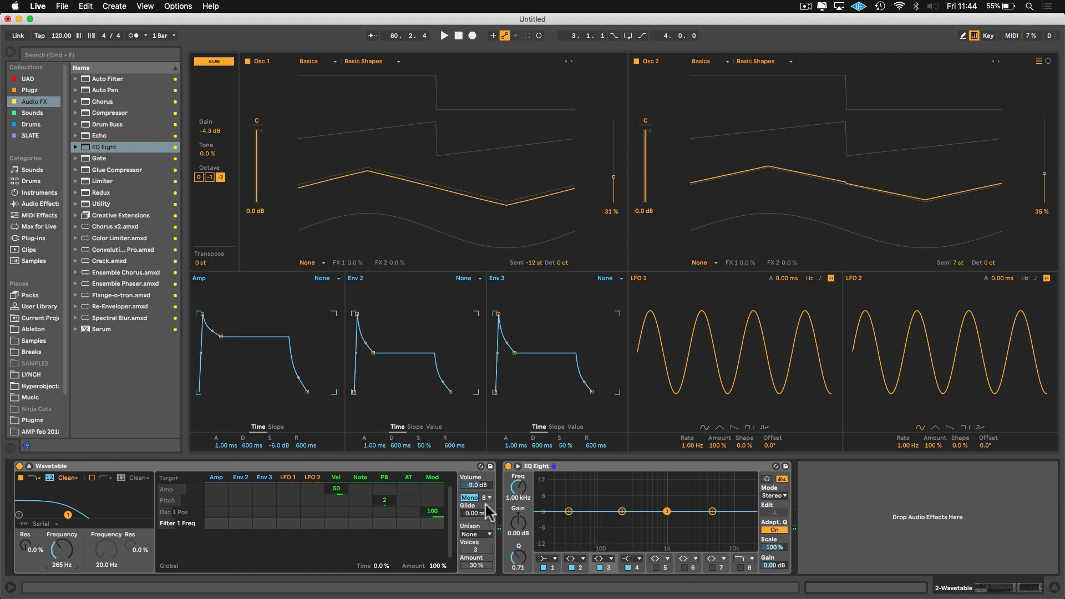
- Lower the filter cutoff to 171 Hz and let Envelope 2 modulate it by 23
{"action": "left_click_drag", "start_coordinate": [57, 547], "coordinate": [57, 564]}
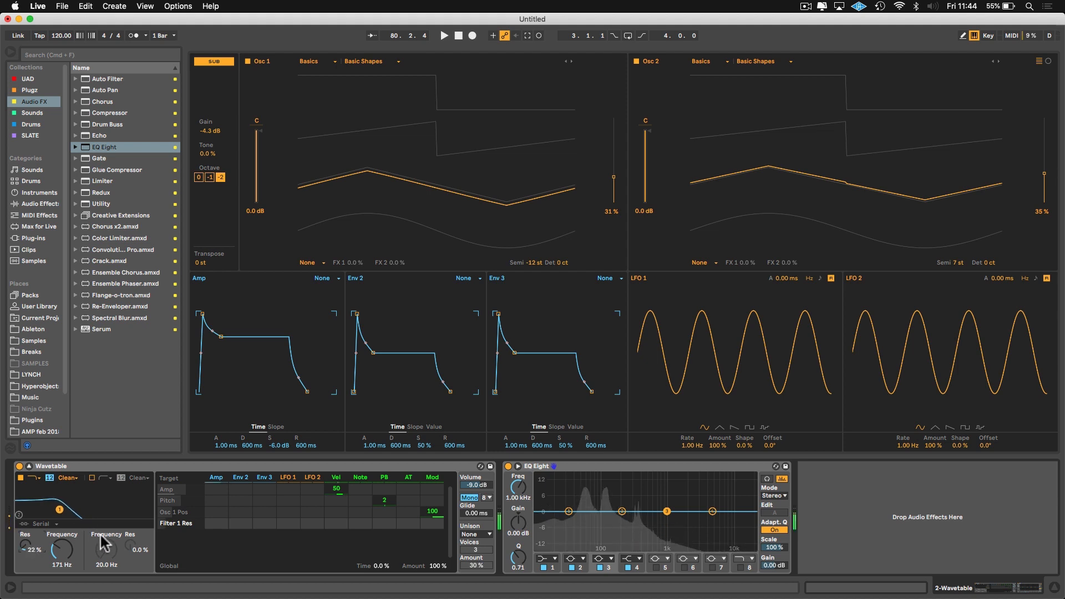
{"action": "mouse_move", "coordinate": [356, 383]}
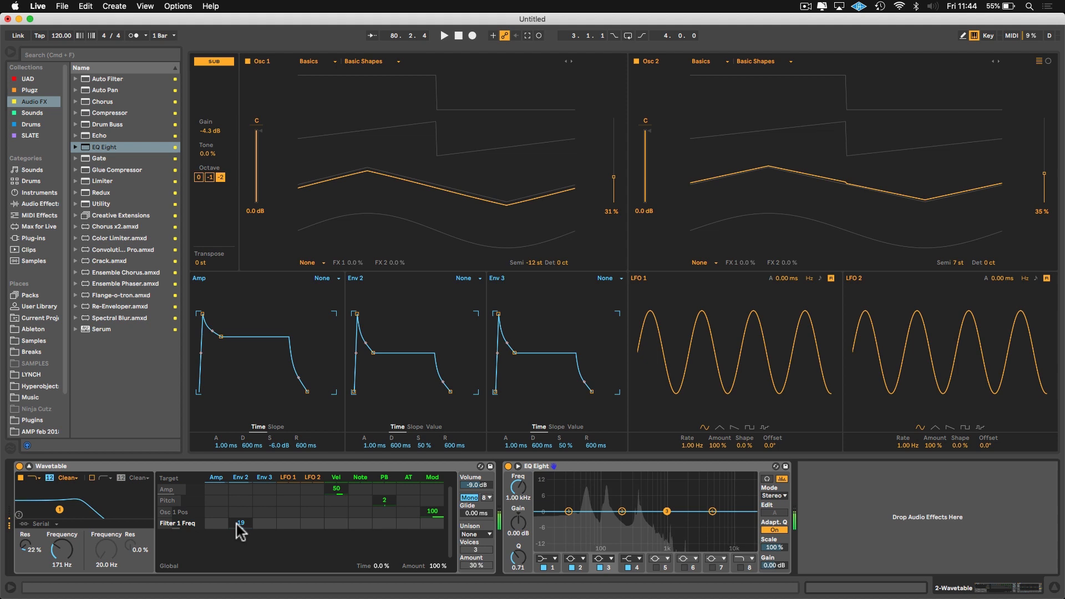
{"action": "left_click_drag", "start_coordinate": [240, 522], "coordinate": [234, 527]}
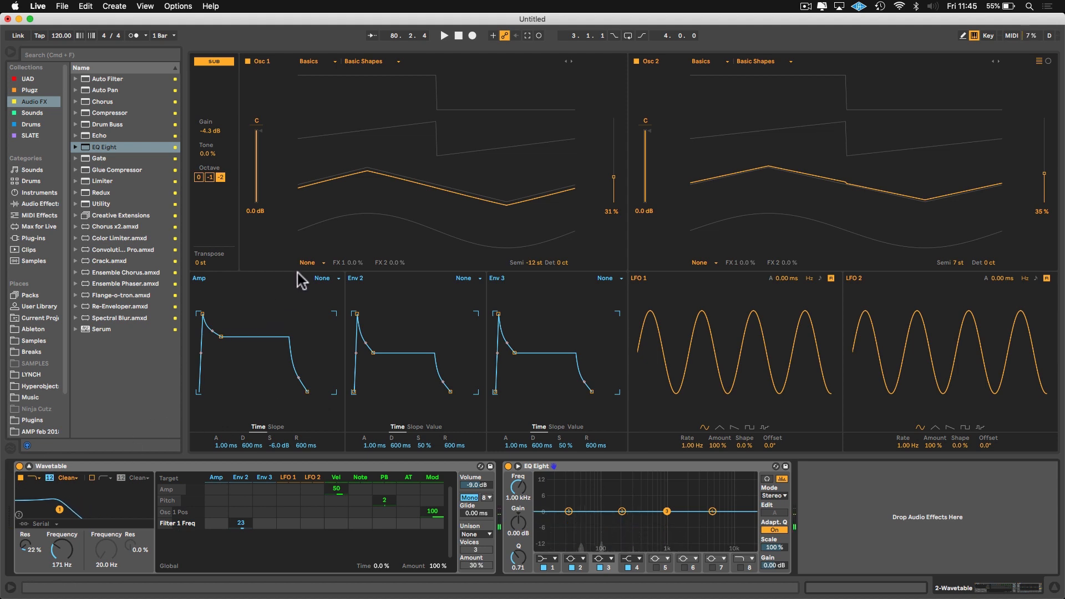
{"action": "mouse_move", "coordinate": [617, 182]}
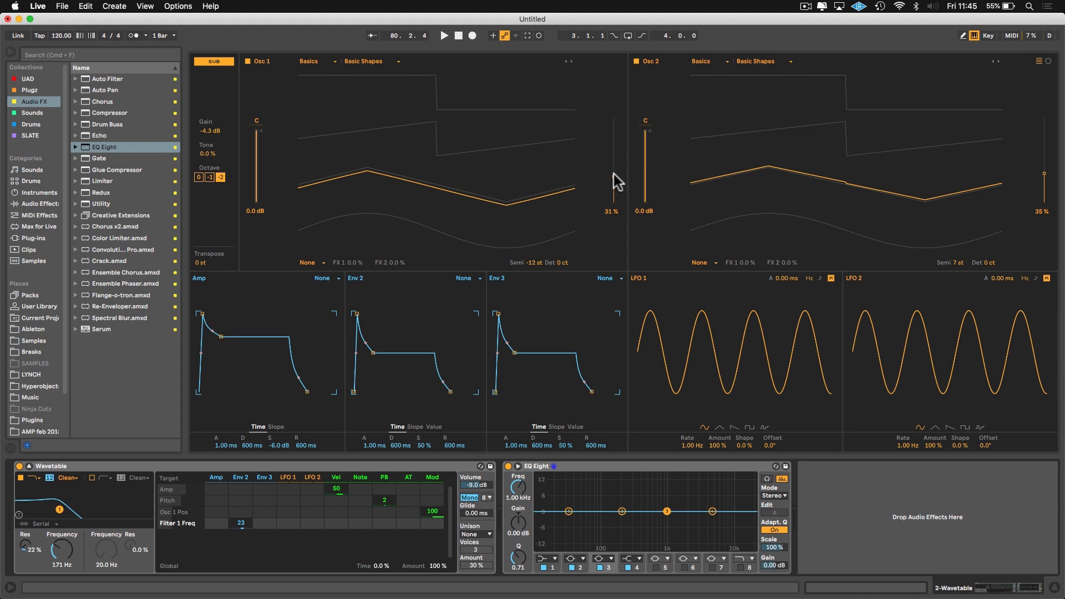
{"action": "mouse_move", "coordinate": [660, 104]}
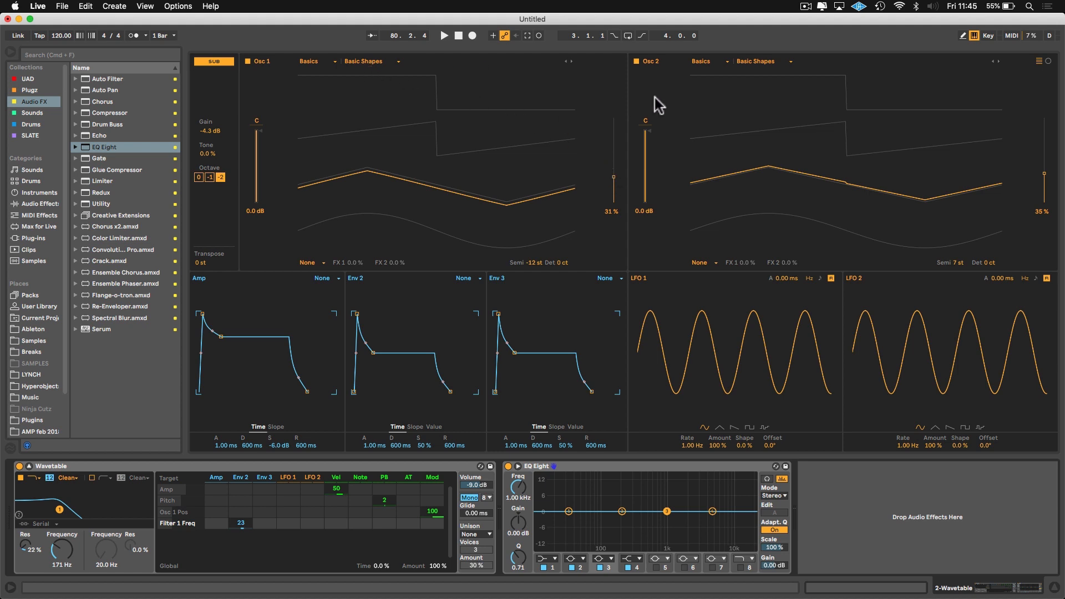
{"action": "mouse_move", "coordinate": [371, 71]}
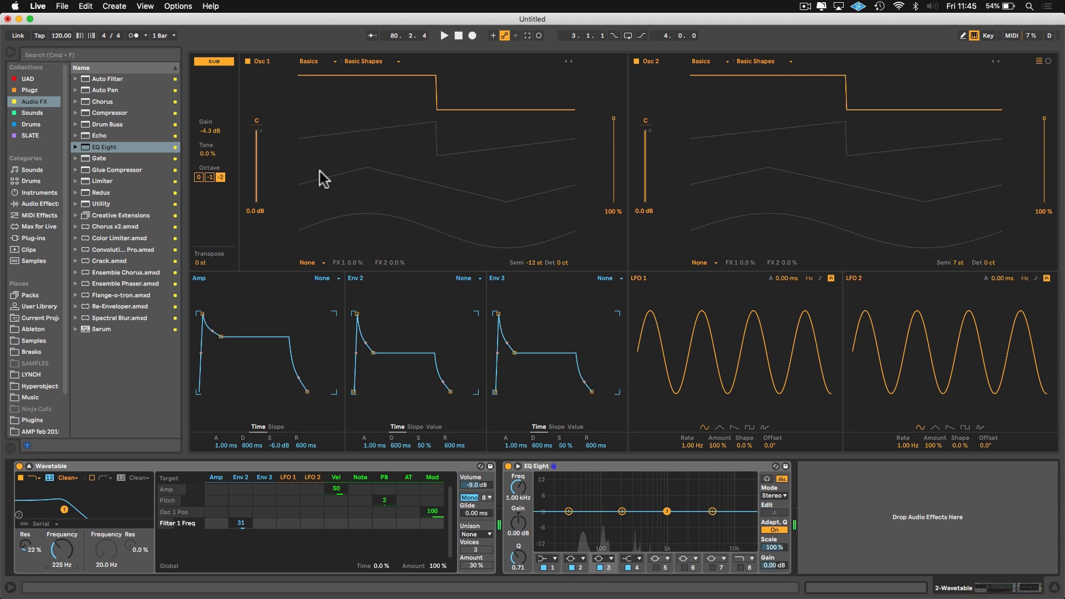
{"action": "mouse_move", "coordinate": [649, 127]}
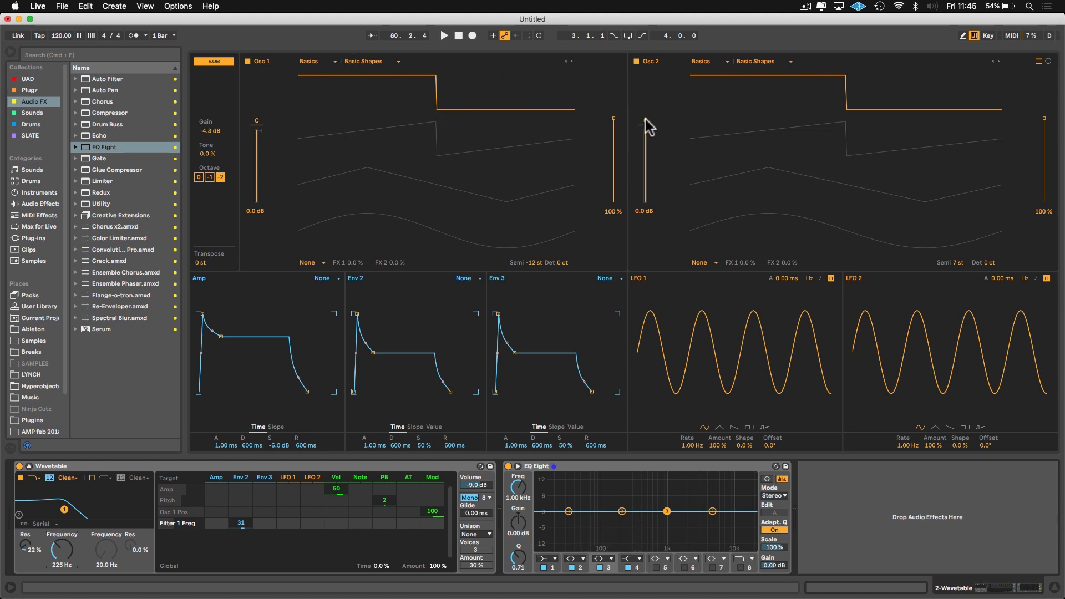
- Deepen Envelope 2's filter cutoff amount to 31 with both oscillator positions at 100%
{"action": "left_click_drag", "start_coordinate": [613, 119], "coordinate": [612, 143]}
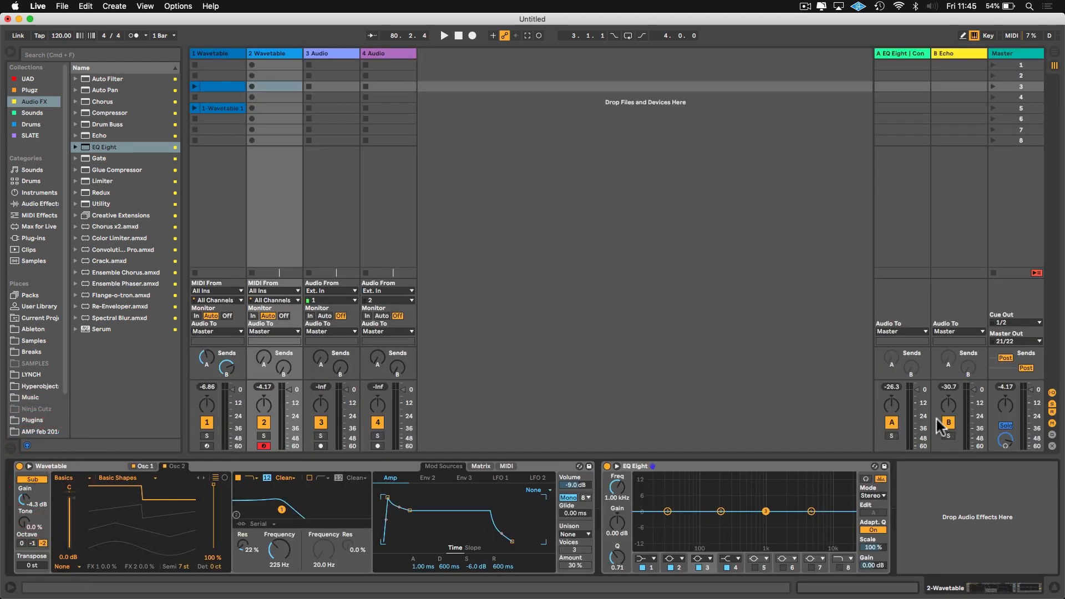
{"action": "mouse_move", "coordinate": [944, 86]}
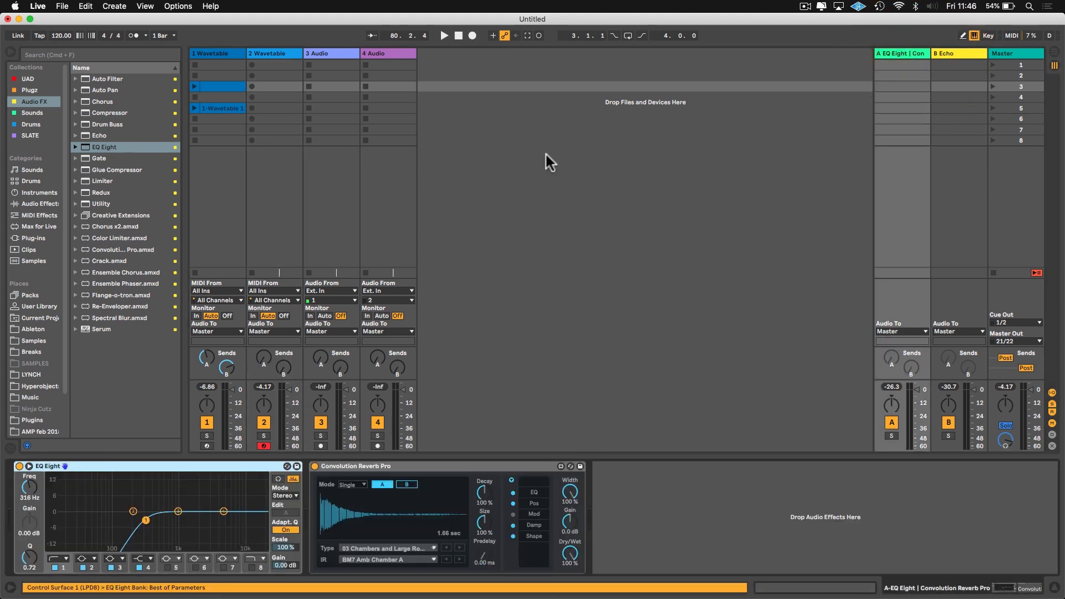
- Place a low-cut EQ Eight before Convolution Reverb Pro on Return A and toggle it on
{"action": "left_click", "coordinate": [264, 439]}
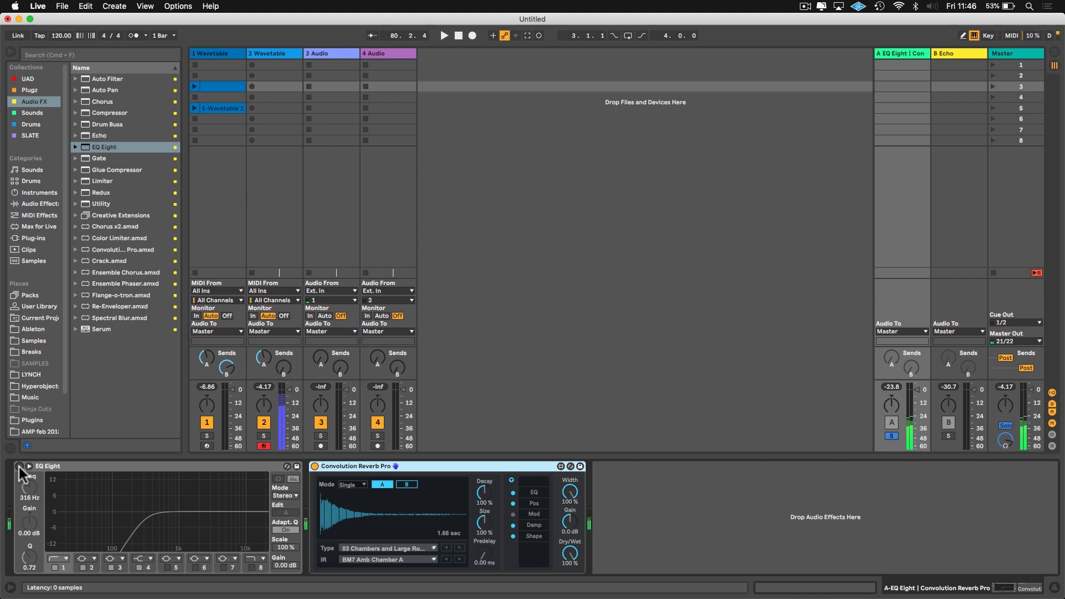
{"action": "left_click", "coordinate": [20, 469]}
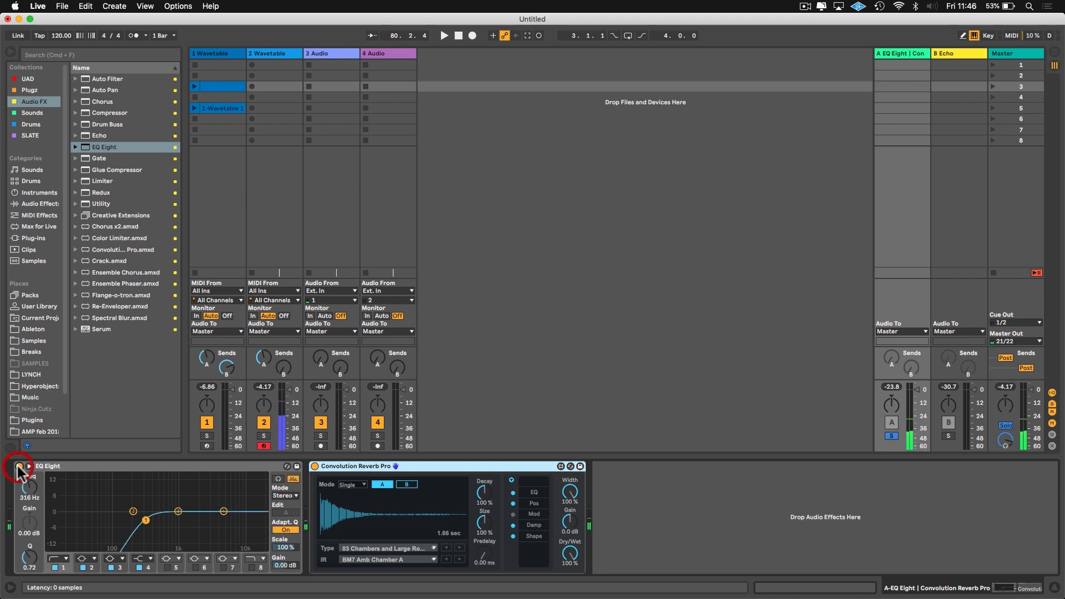
{"action": "left_click", "coordinate": [20, 466]}
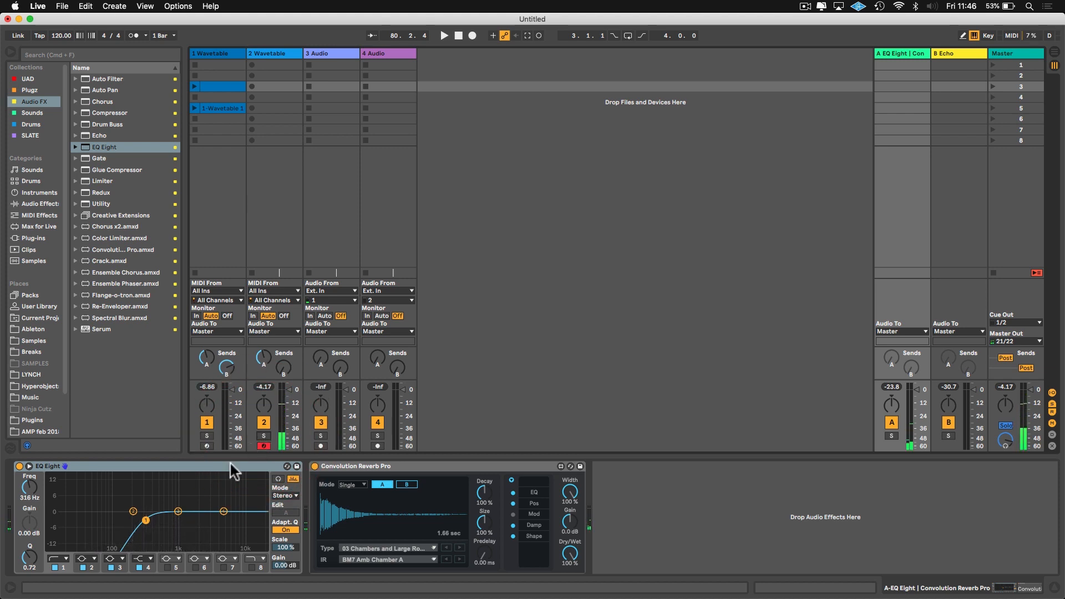
- Raise the bass track's Send A level to -22 dB
{"action": "left_click_drag", "start_coordinate": [145, 519], "coordinate": [153, 521]}
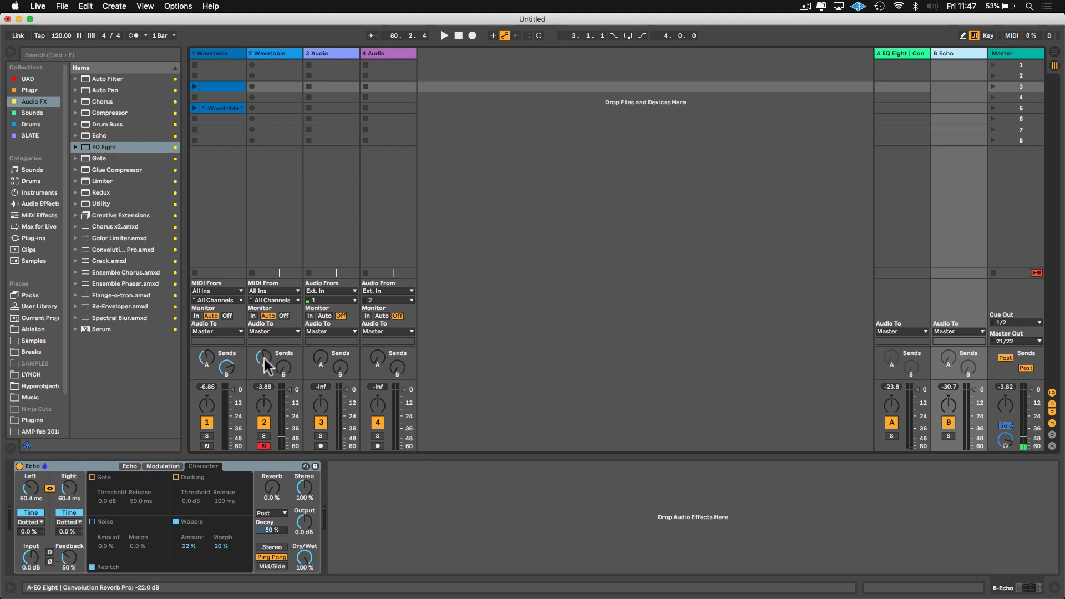
- Send the bass into Return B and set its Echo to 60.4 ms ping-pong repeats
{"action": "left_click", "coordinate": [958, 54]}
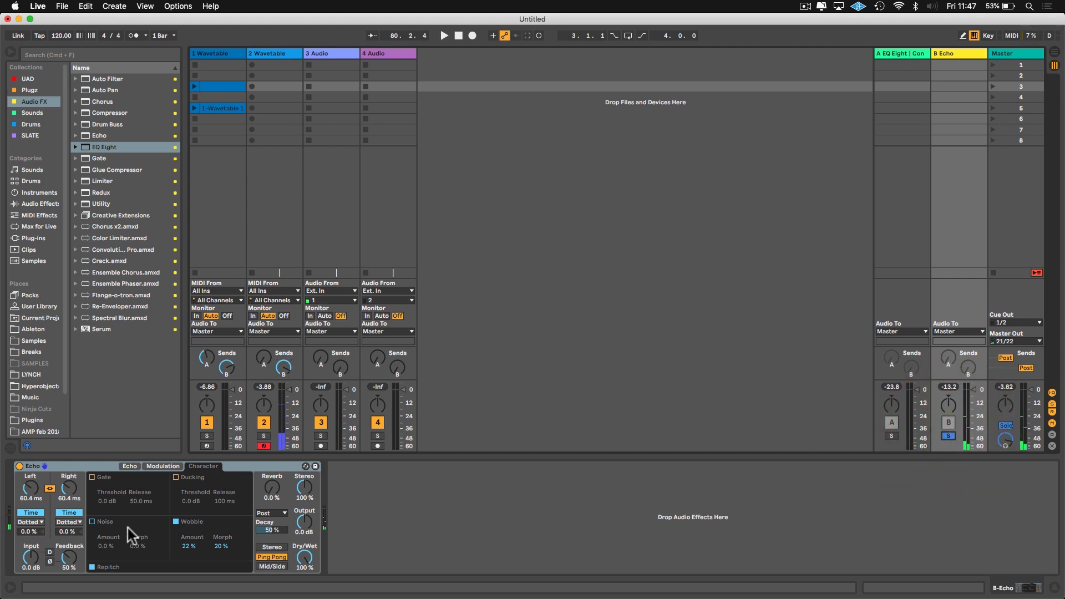
{"action": "left_click", "coordinate": [129, 466]}
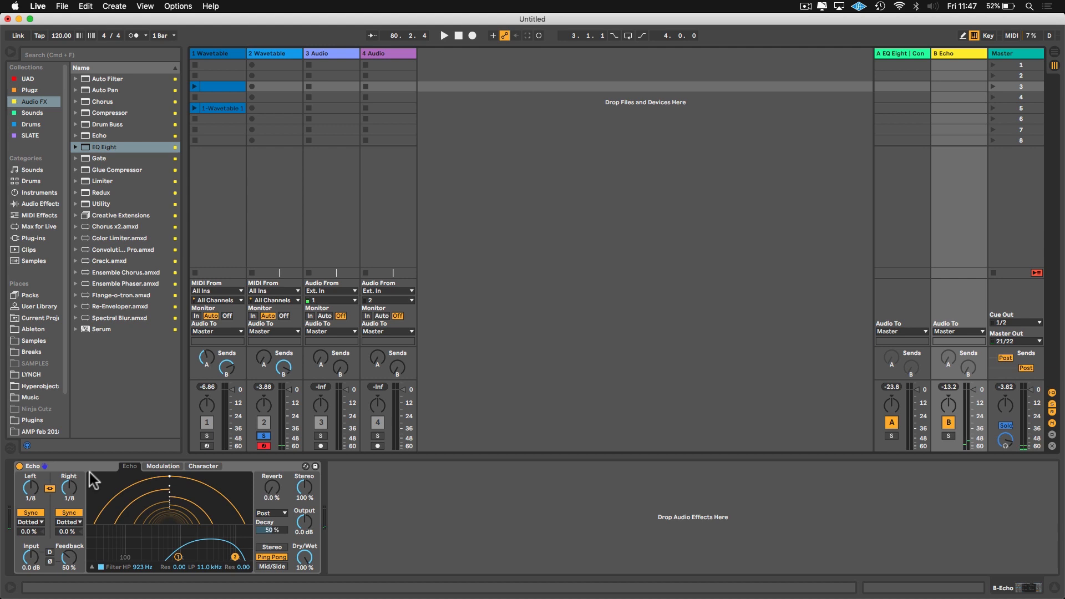
{"action": "left_click", "coordinate": [69, 512]}
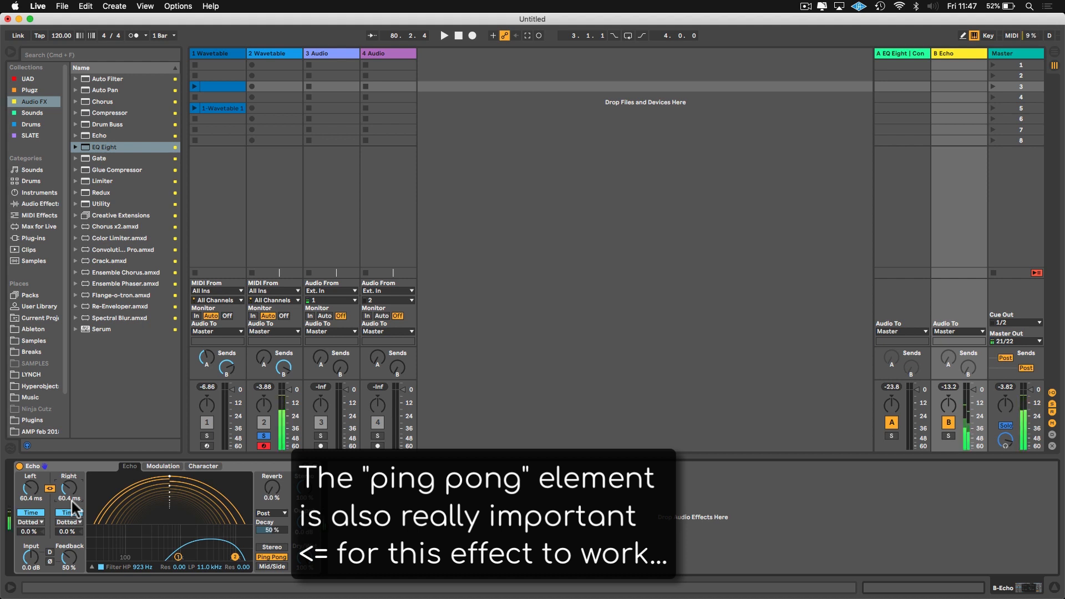
{"action": "mouse_move", "coordinate": [172, 554]}
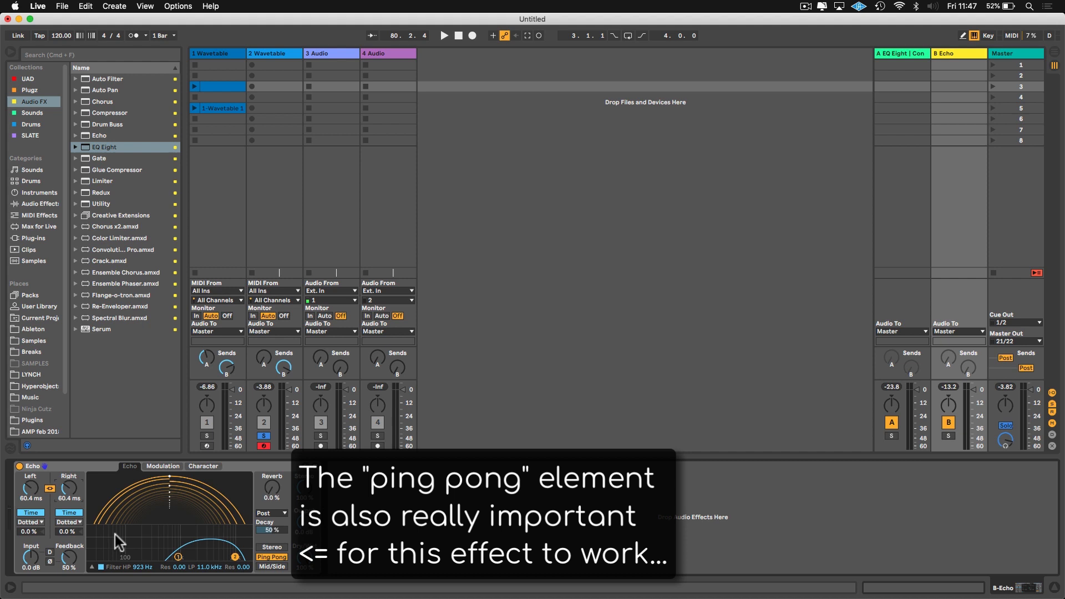
{"action": "mouse_move", "coordinate": [141, 564]}
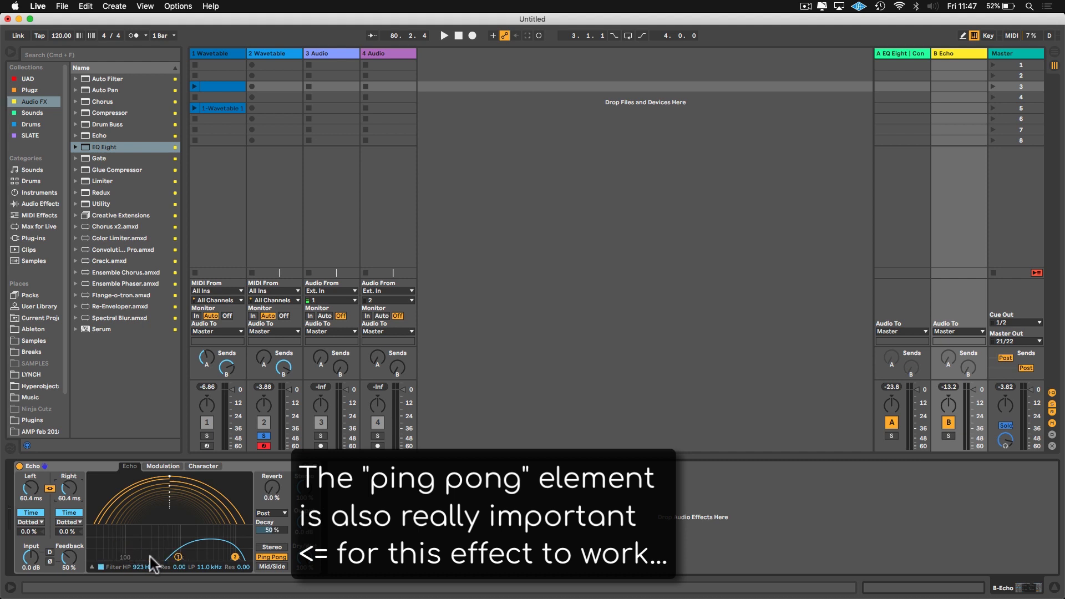
{"action": "mouse_move", "coordinate": [145, 562]}
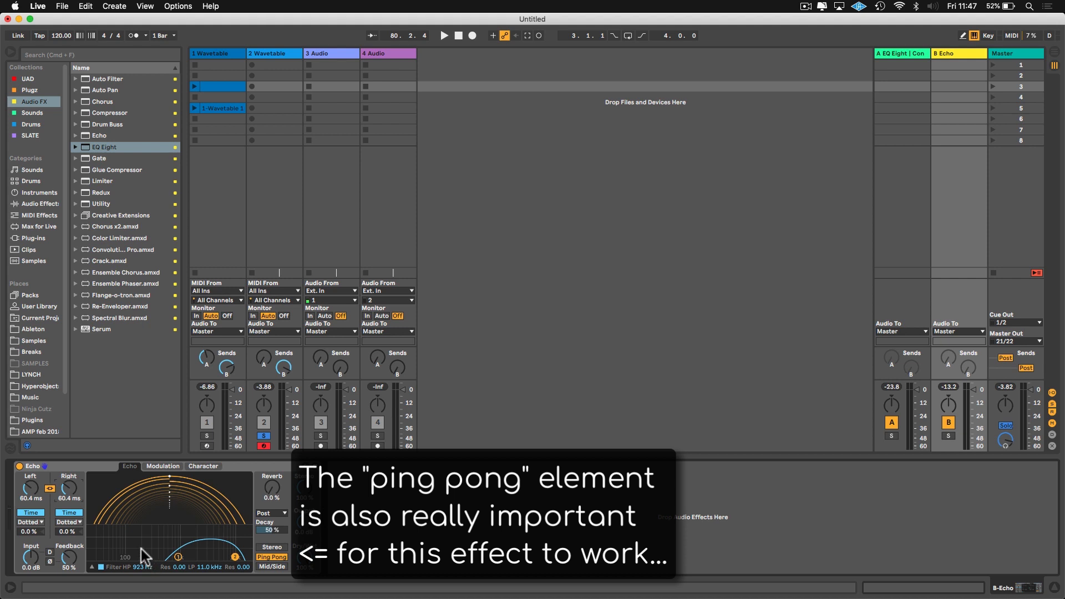
{"action": "mouse_move", "coordinate": [244, 537]}
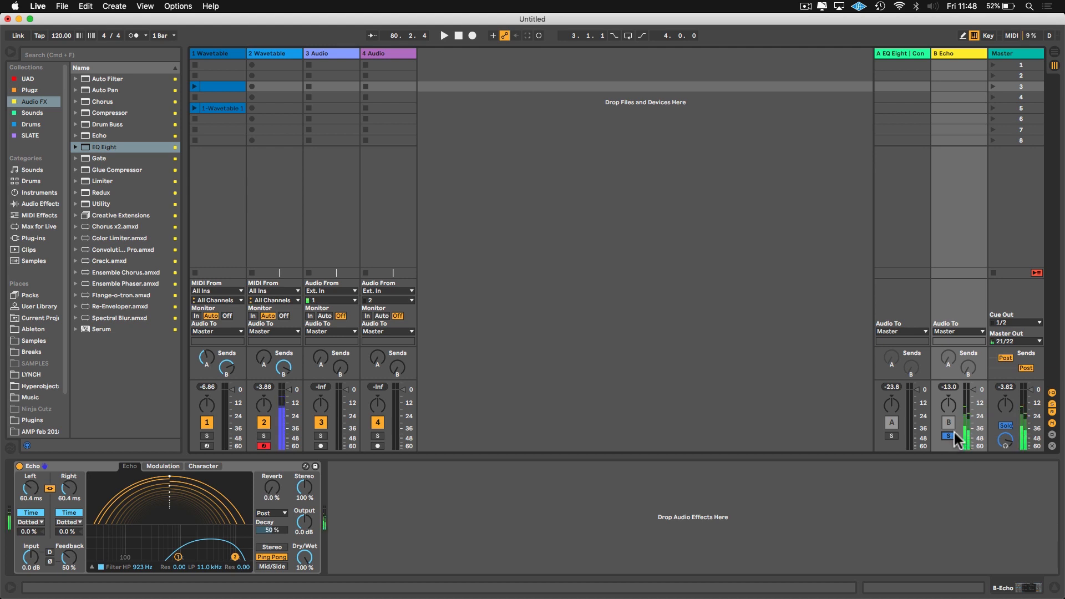
- Re-activate the Echo return B so it plays in the mix
{"action": "left_click", "coordinate": [948, 421]}
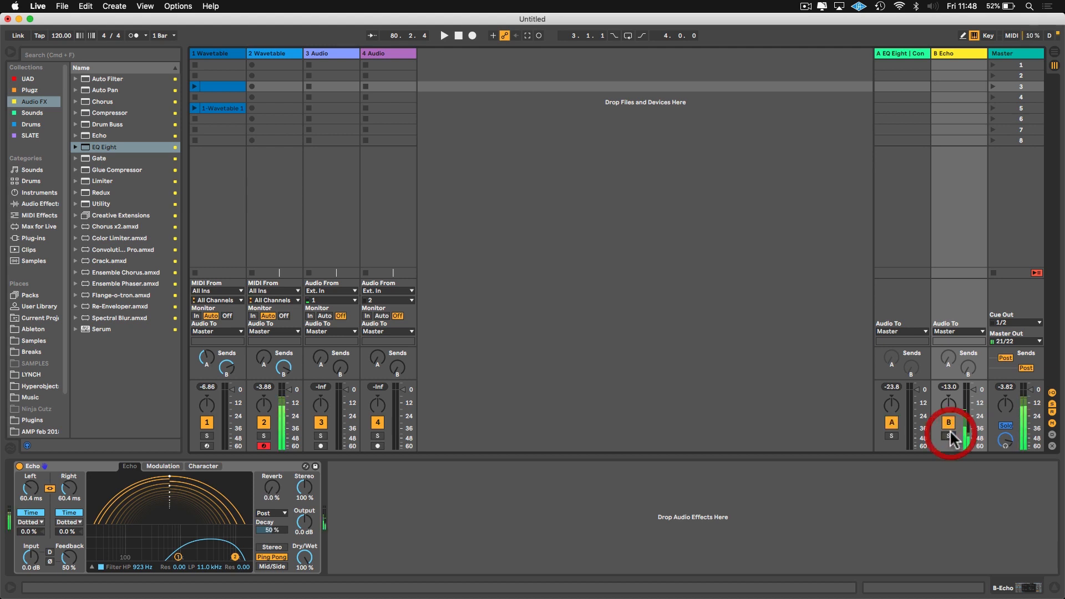